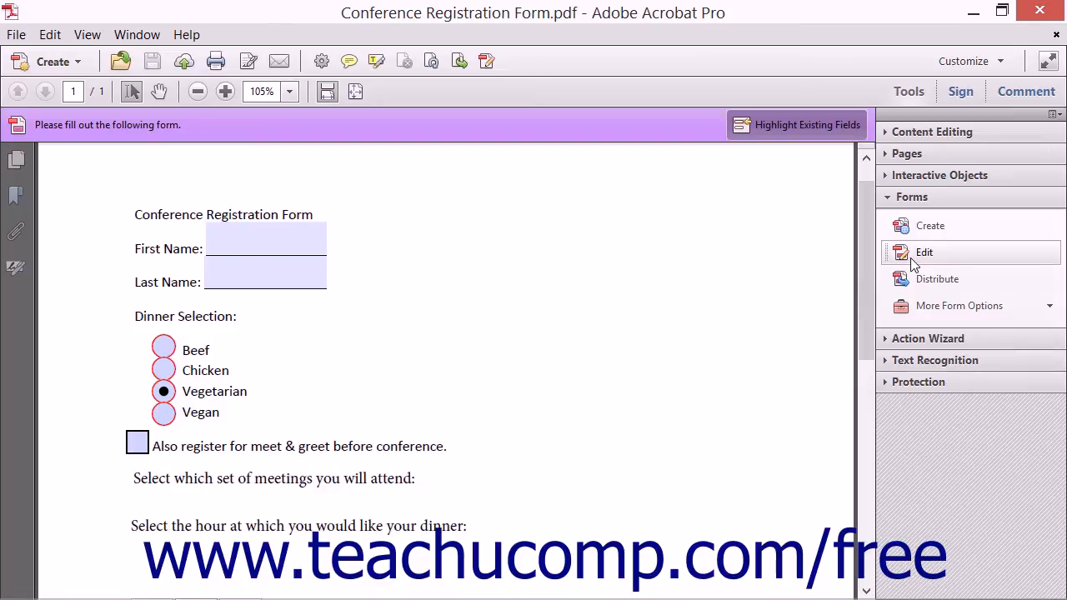
Step: Enter form editing mode and reveal the Add New Field choices in the Tasks pane
left_click(923, 253)
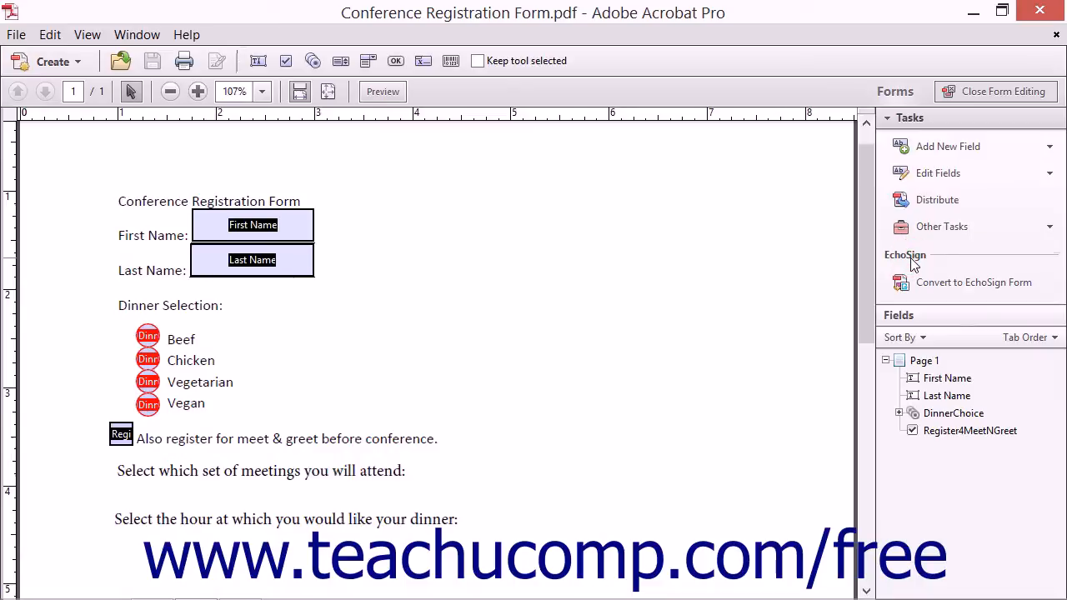
left_click(946, 147)
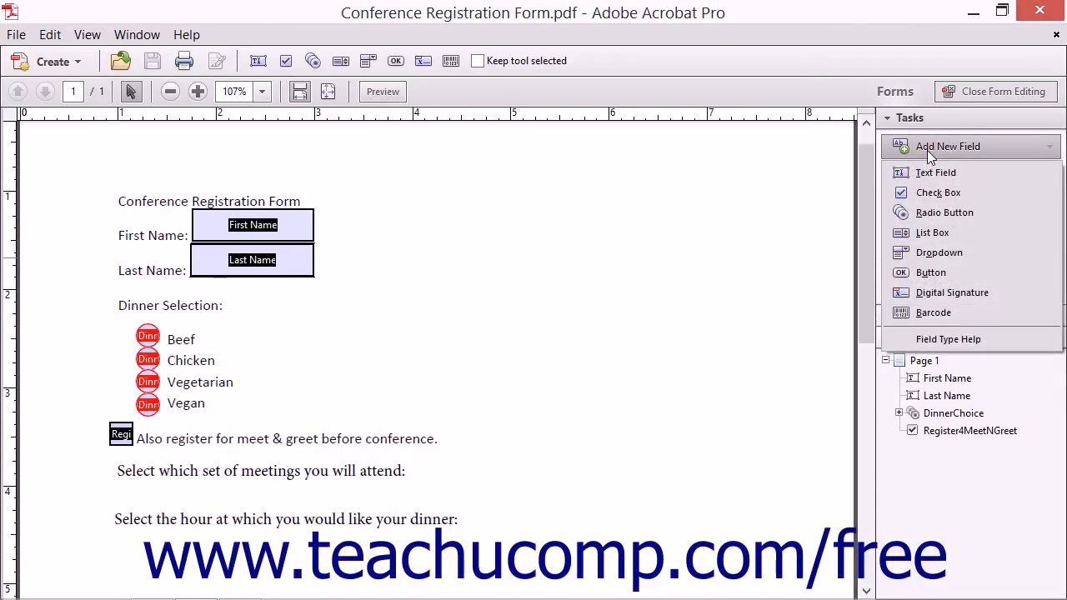
mouse_move(943, 213)
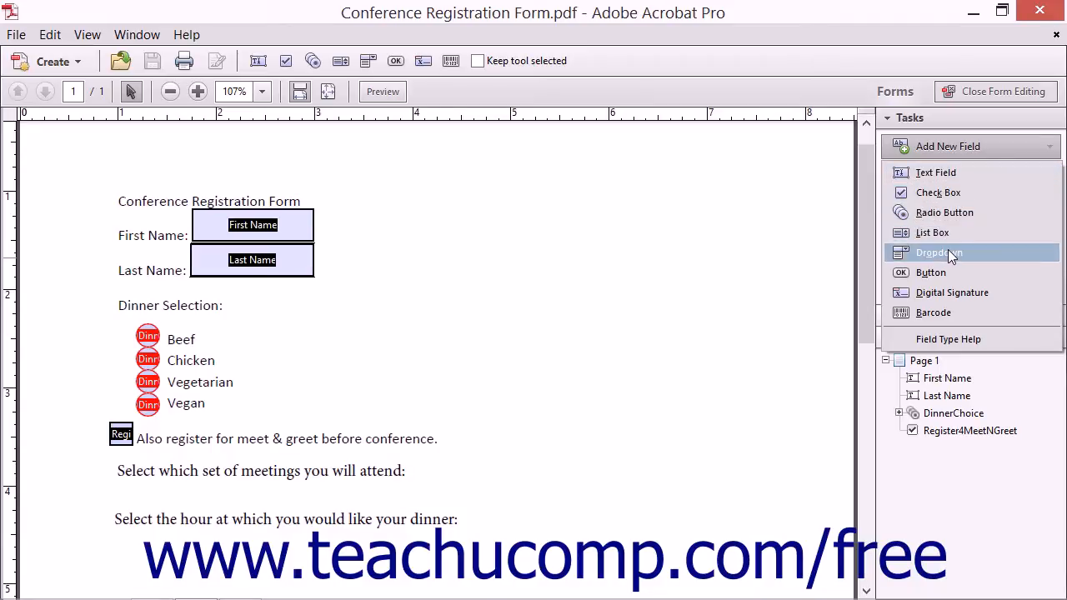
Step: Place a Dropdown field to the right of 'Select which set of meetings you will attend:'
left_click(939, 254)
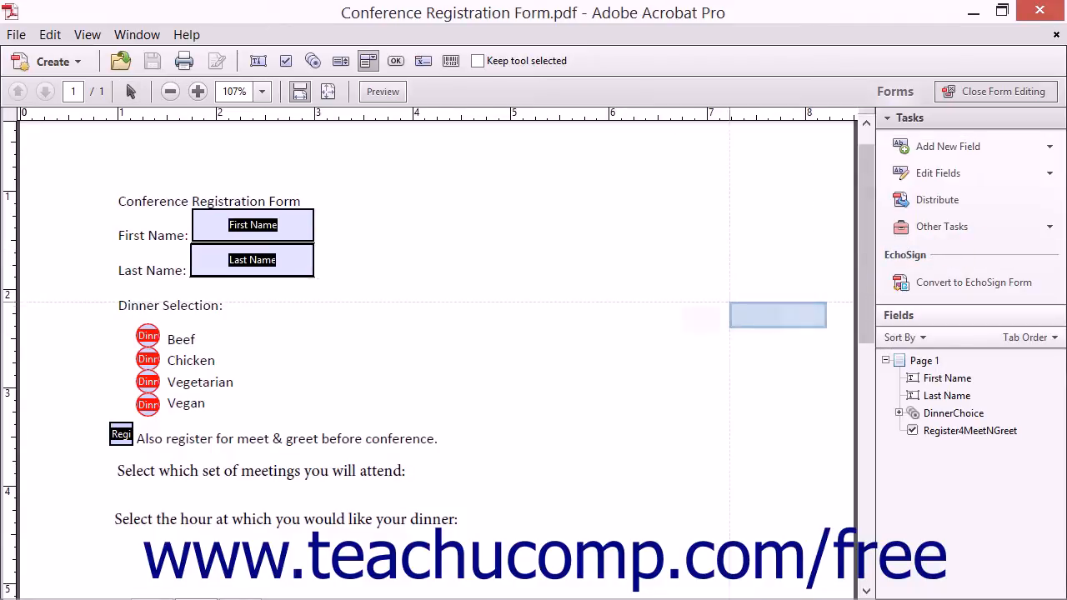
left_click_drag(777, 315, 610, 390)
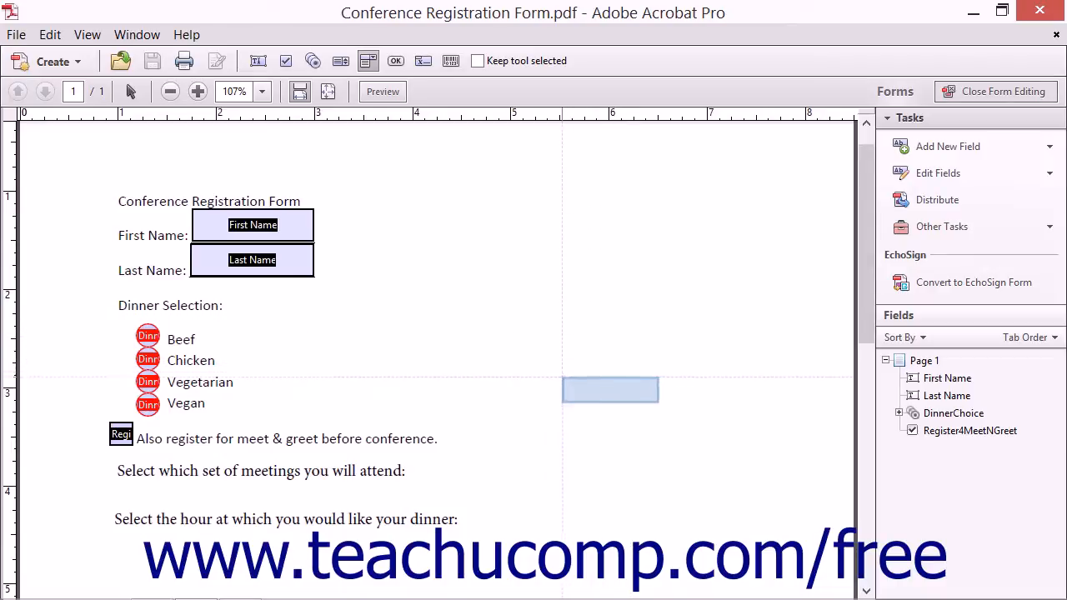
left_click_drag(610, 390, 602, 427)
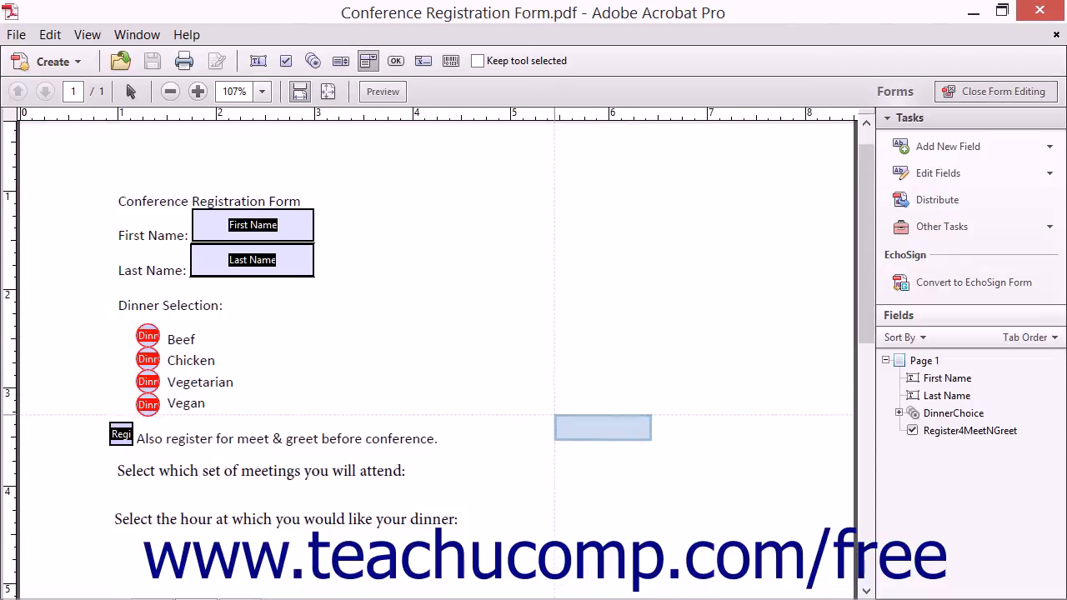
left_click_drag(603, 426, 467, 477)
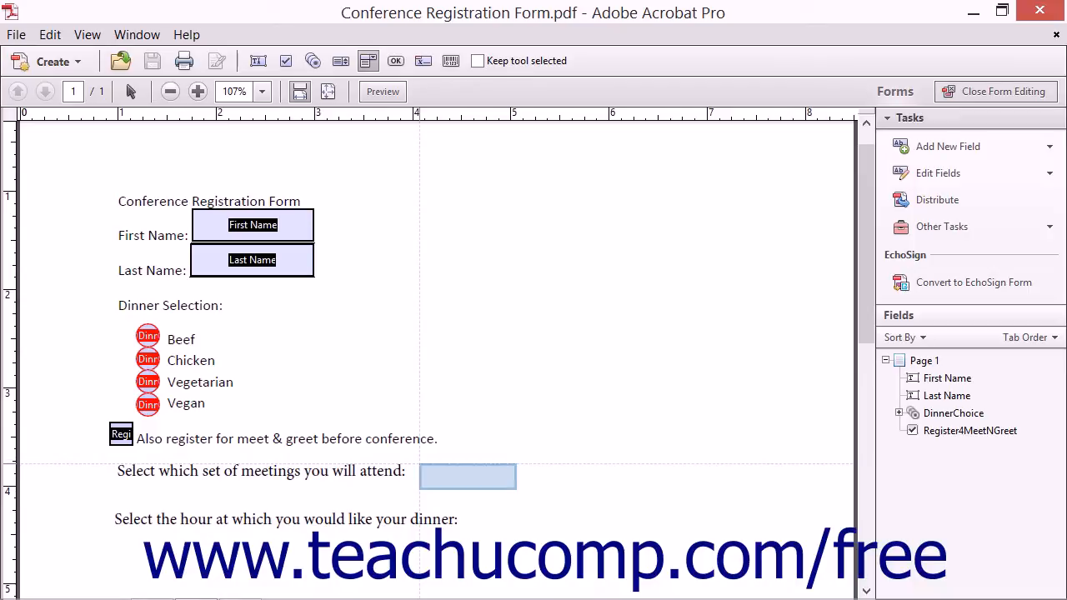
left_click(467, 477)
type("M")
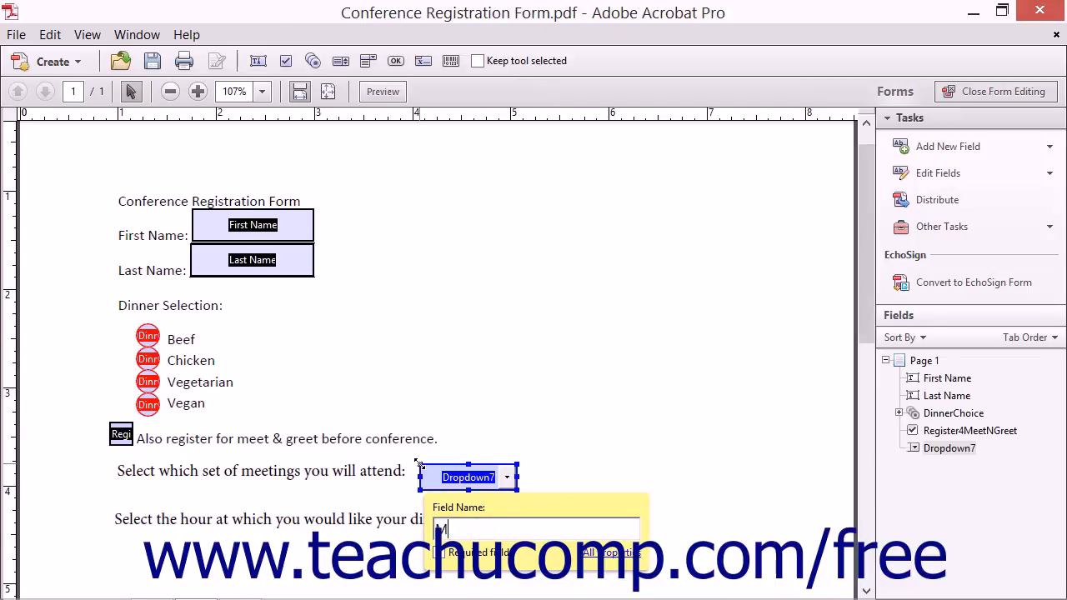
type("eetingChoice")
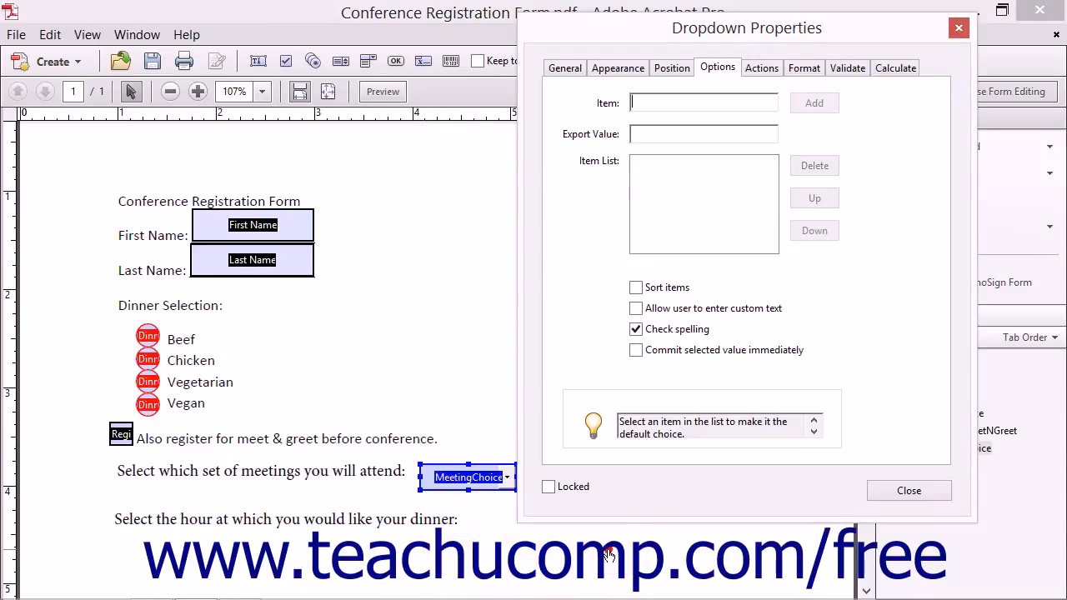
mouse_move(687, 42)
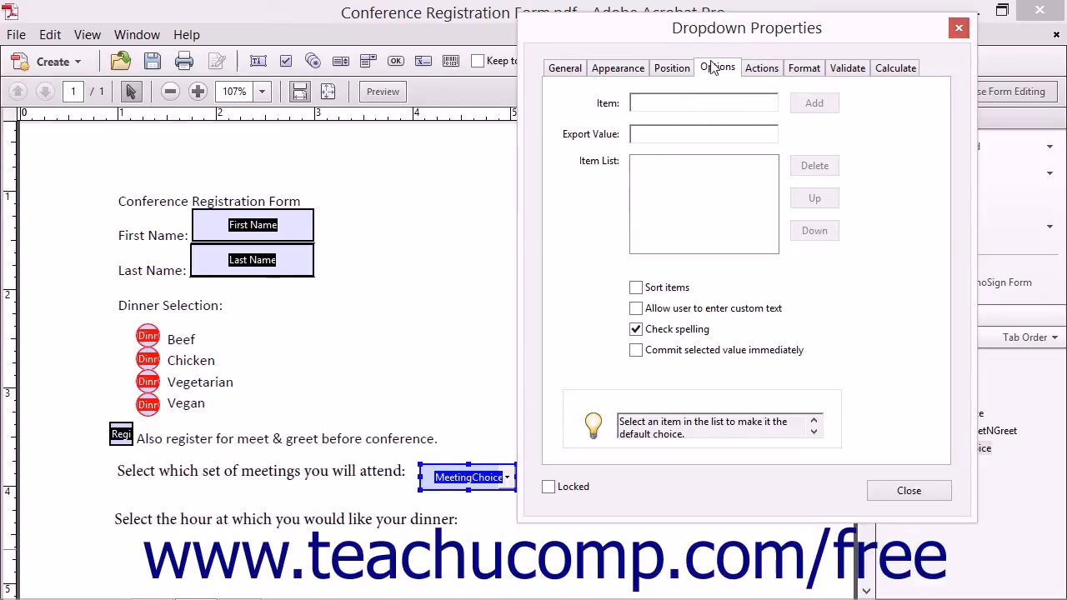
mouse_move(713, 73)
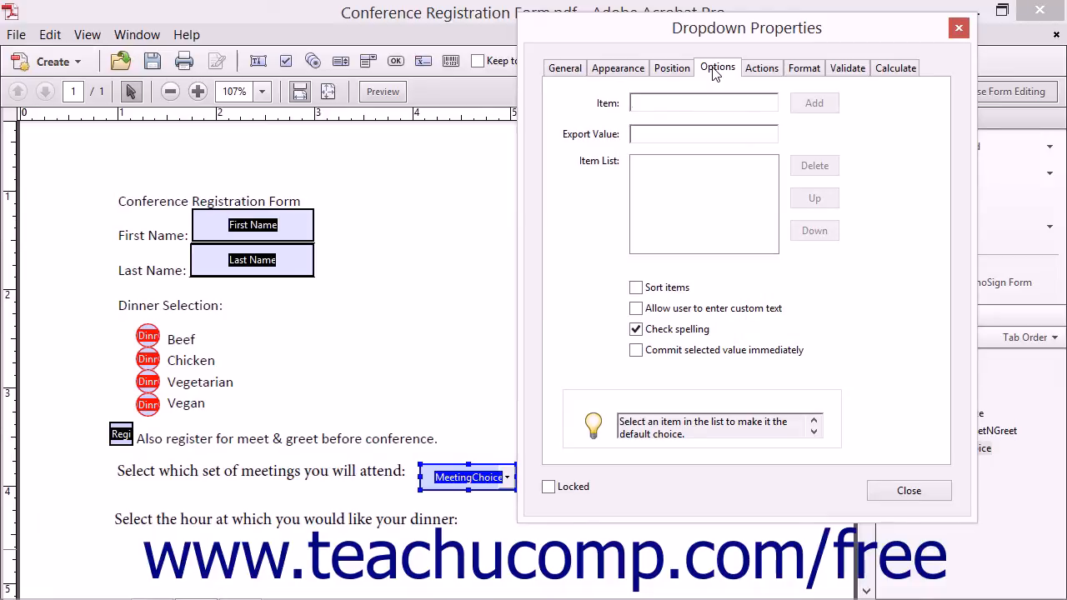
Step: Show the Options settings of the MeetingChoice dropdown's properties
left_click(703, 104)
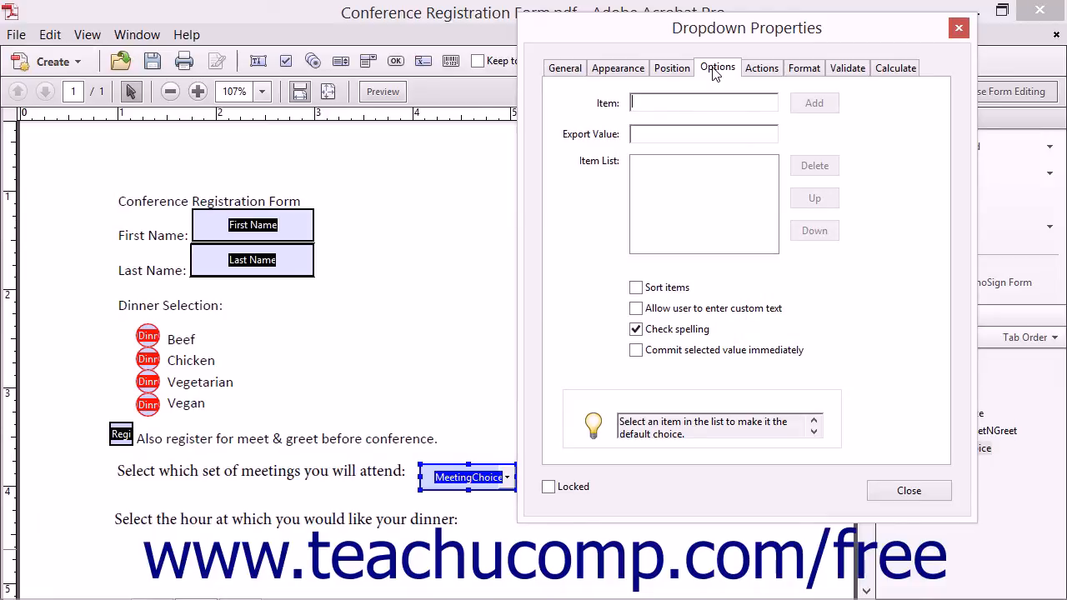
mouse_move(635, 120)
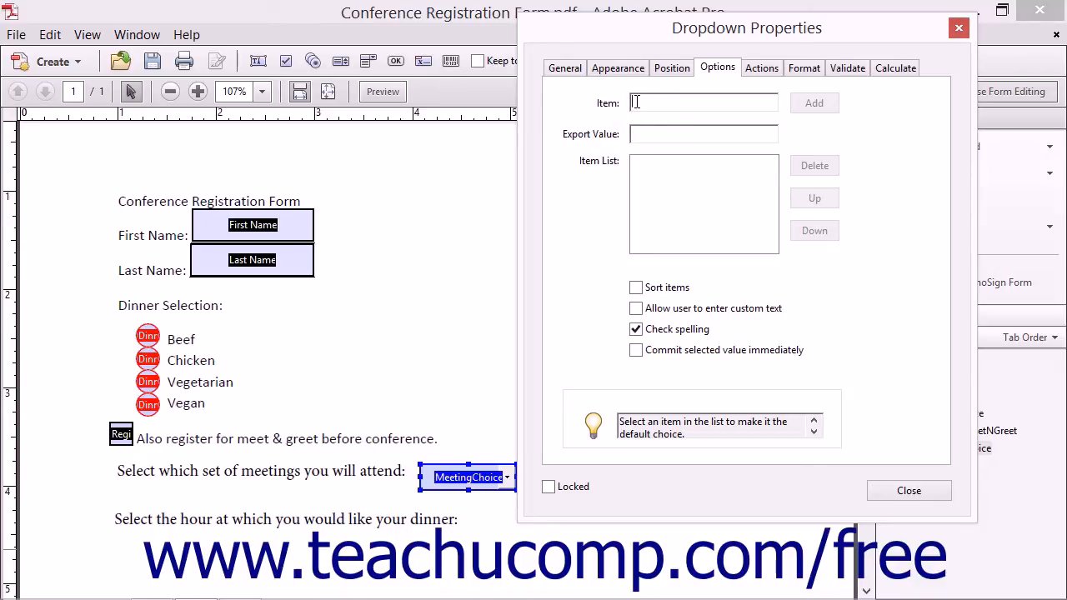
Step: Add 'Both' as the first MeetingChoice item with export value 'Both'
type("Bo")
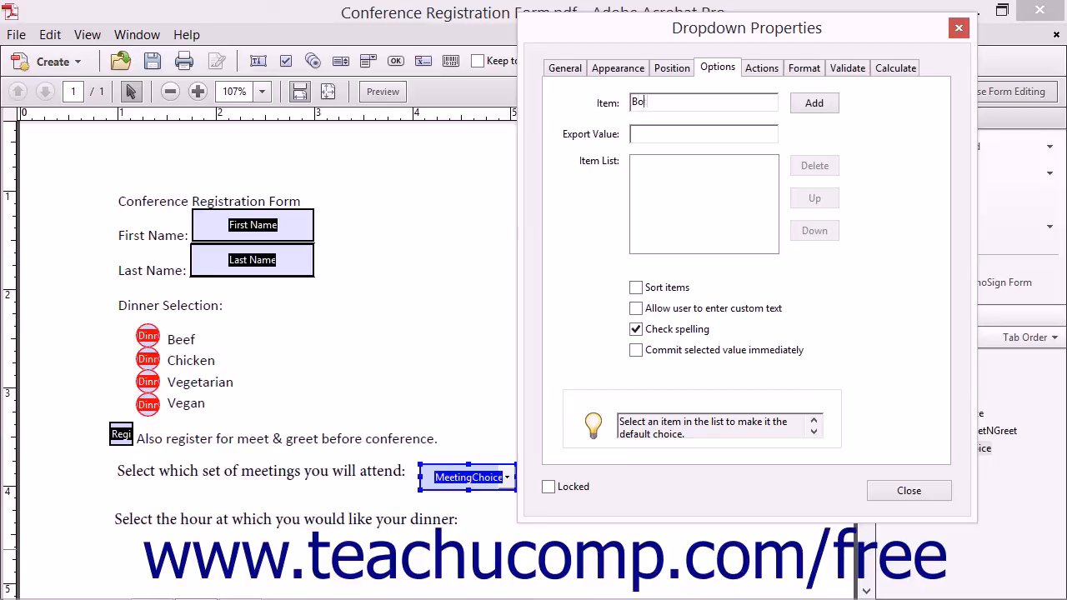
type("th")
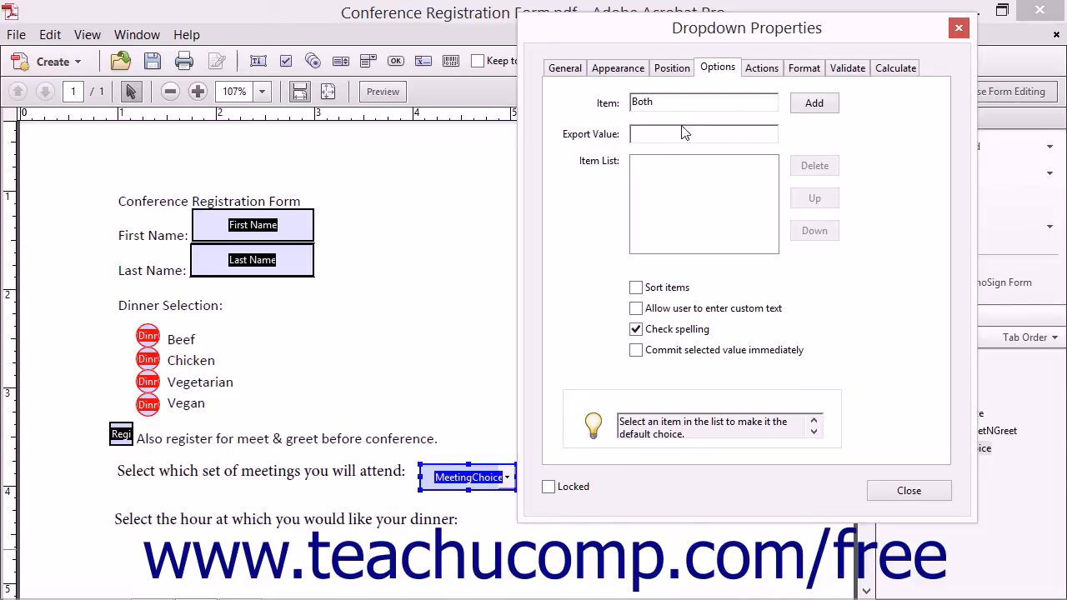
left_click(703, 133)
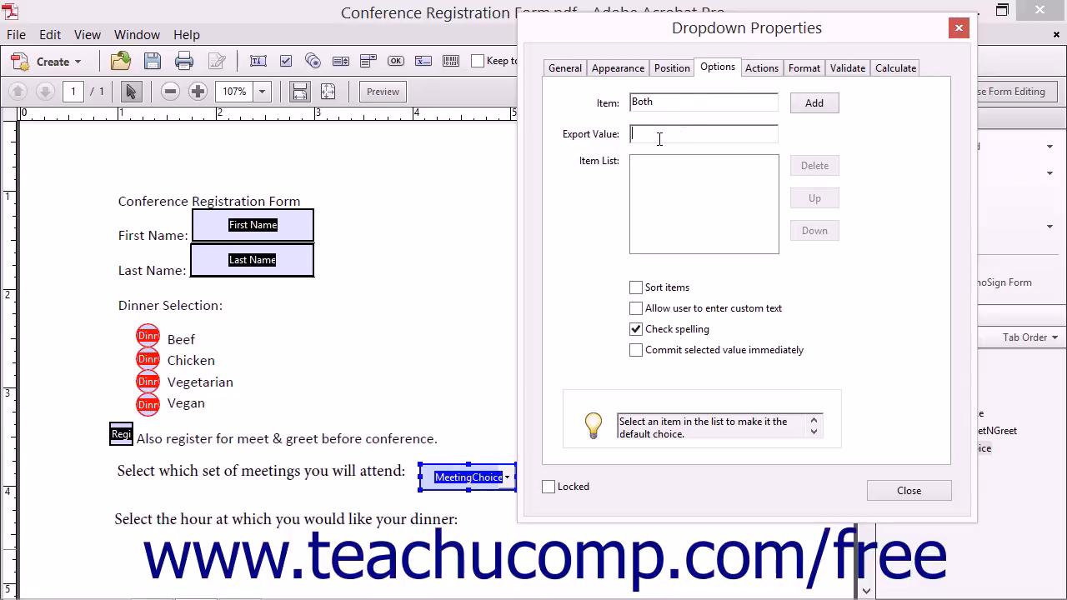
type("Bo")
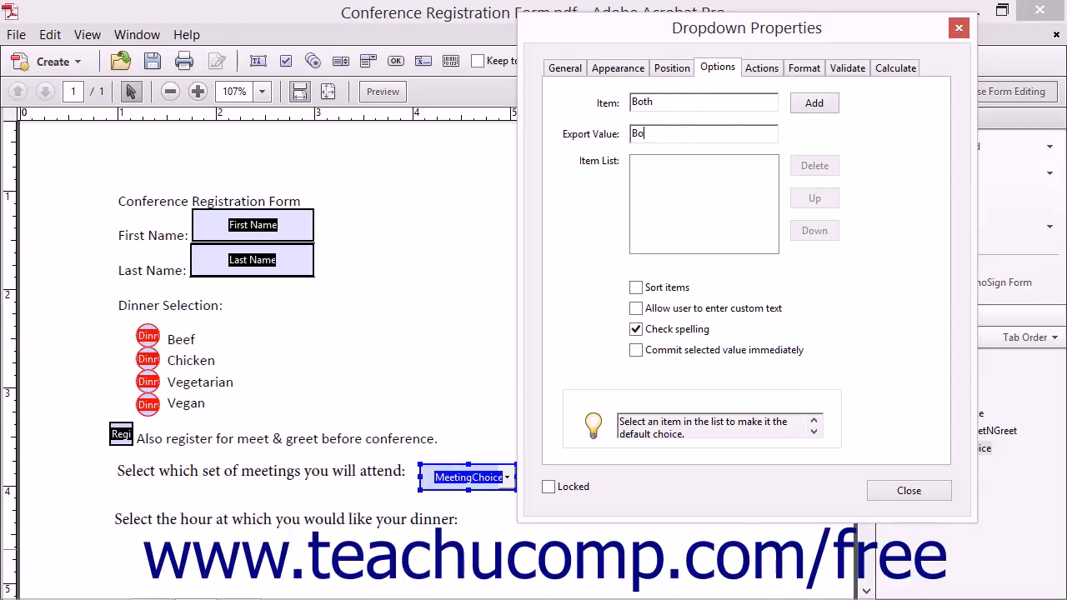
type("th")
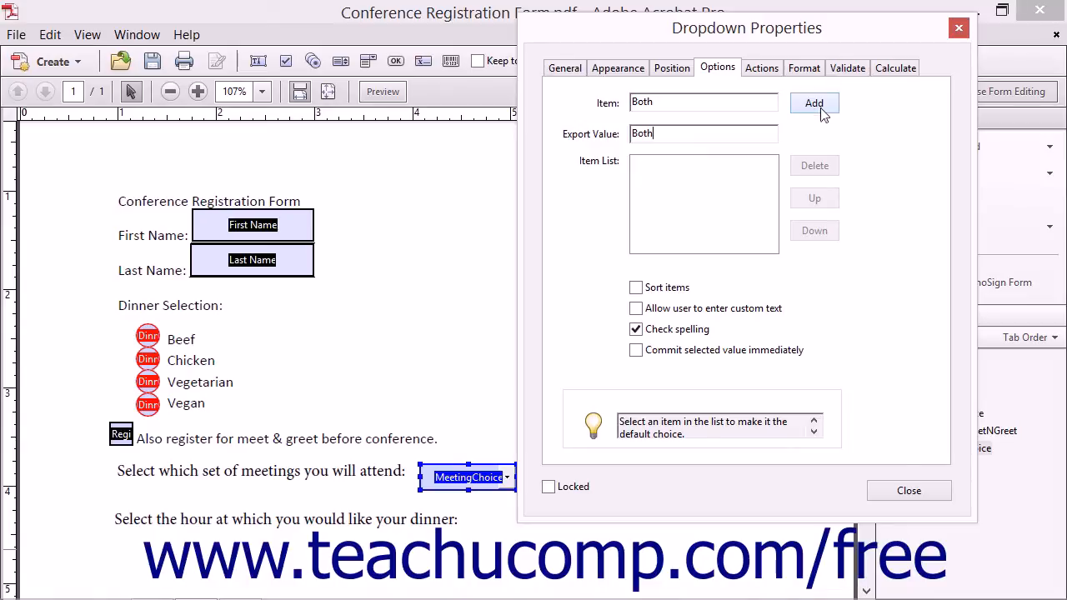
left_click(814, 103)
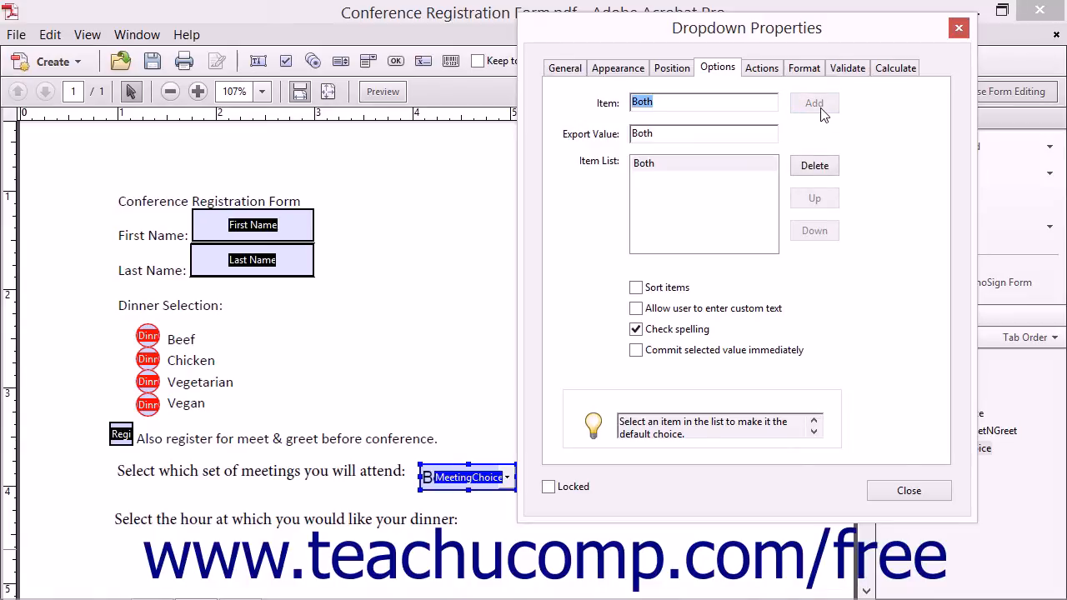
mouse_move(782, 125)
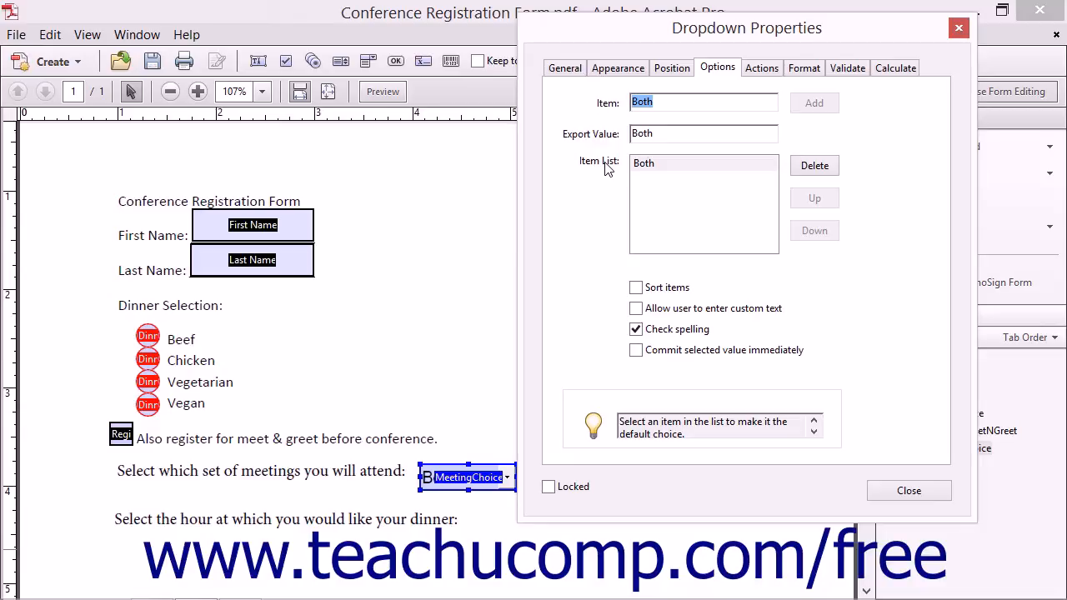
mouse_move(690, 95)
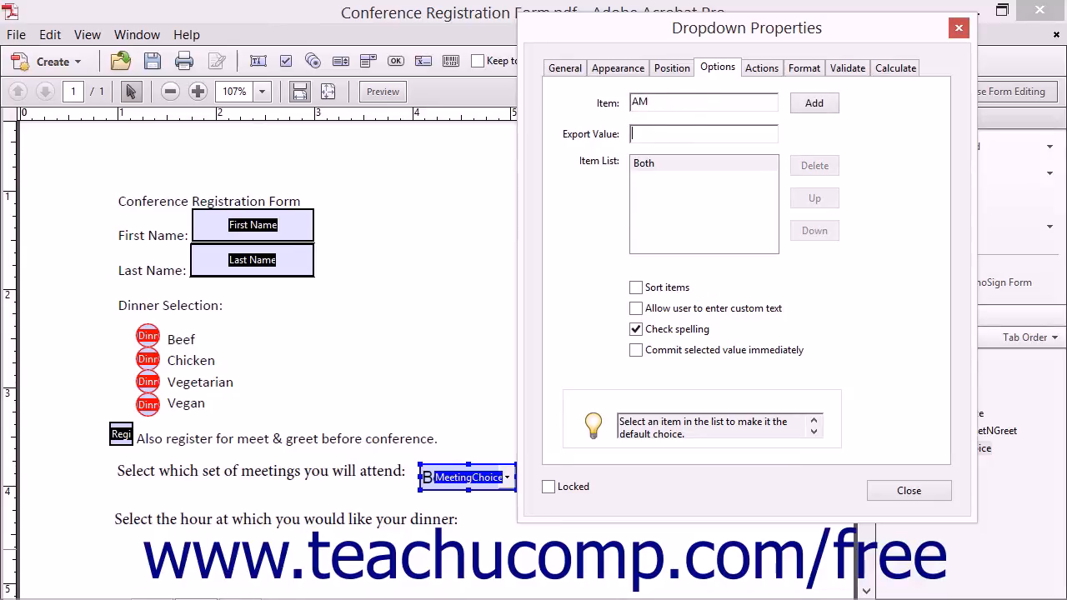
Step: Add 'AM' and 'PM' as MeetingChoice items, each exporting its own name
type("AM")
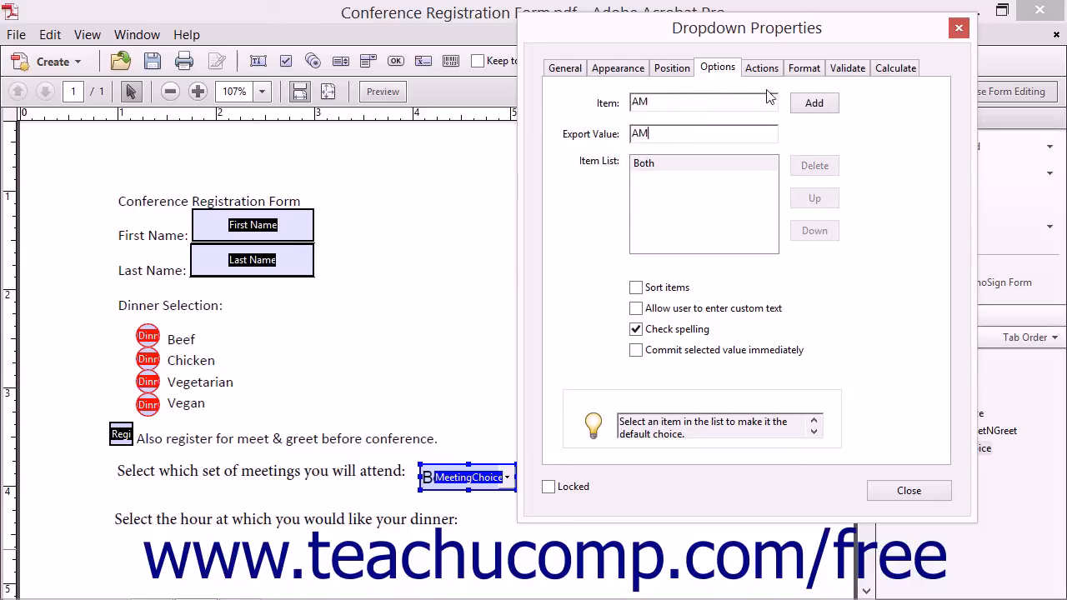
left_click(813, 104)
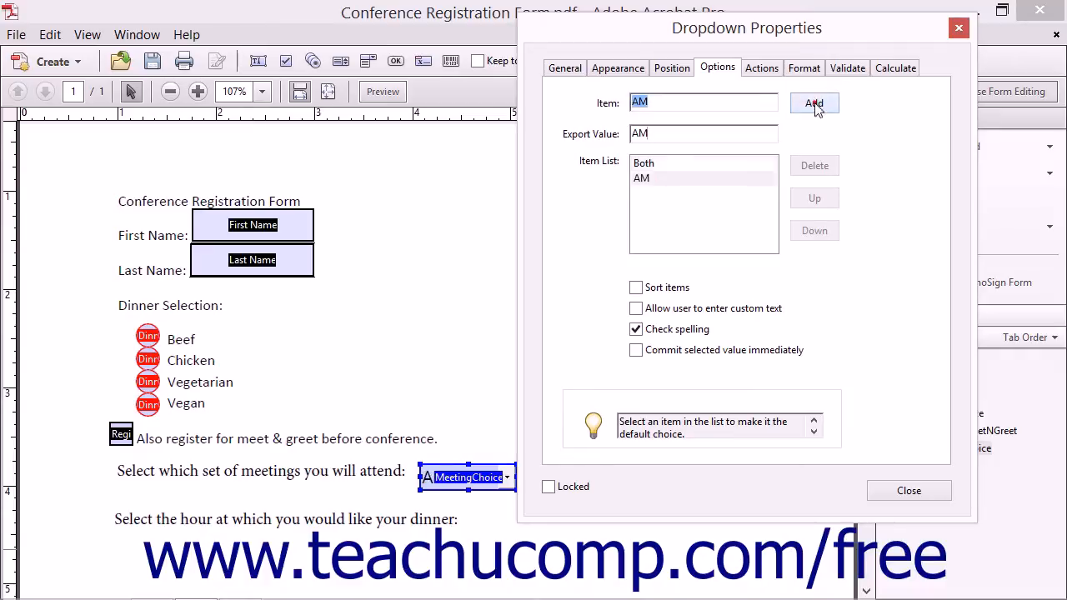
left_click(814, 103)
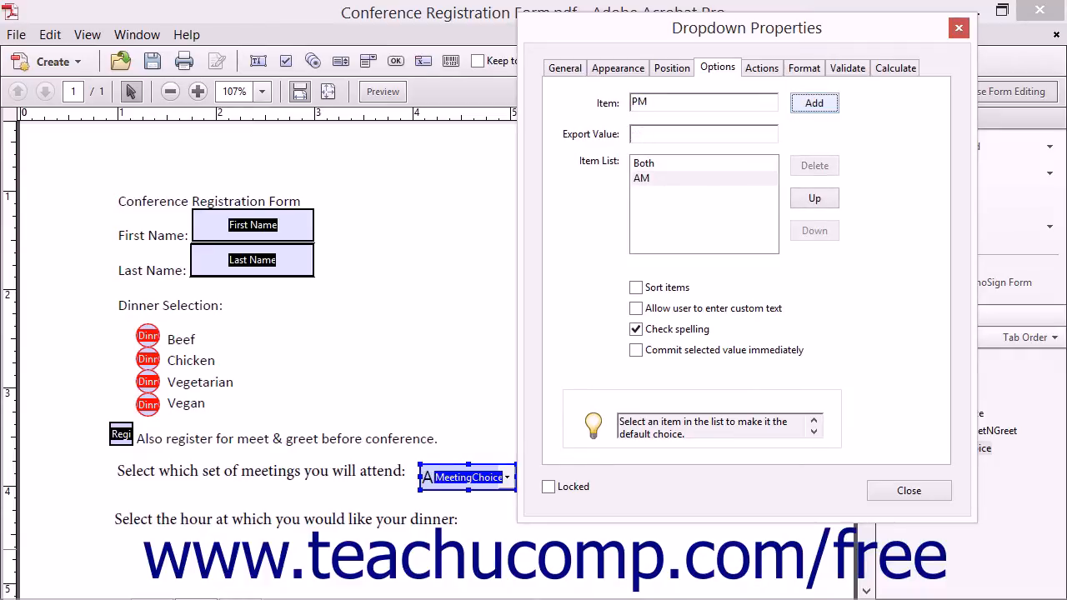
left_click(814, 104)
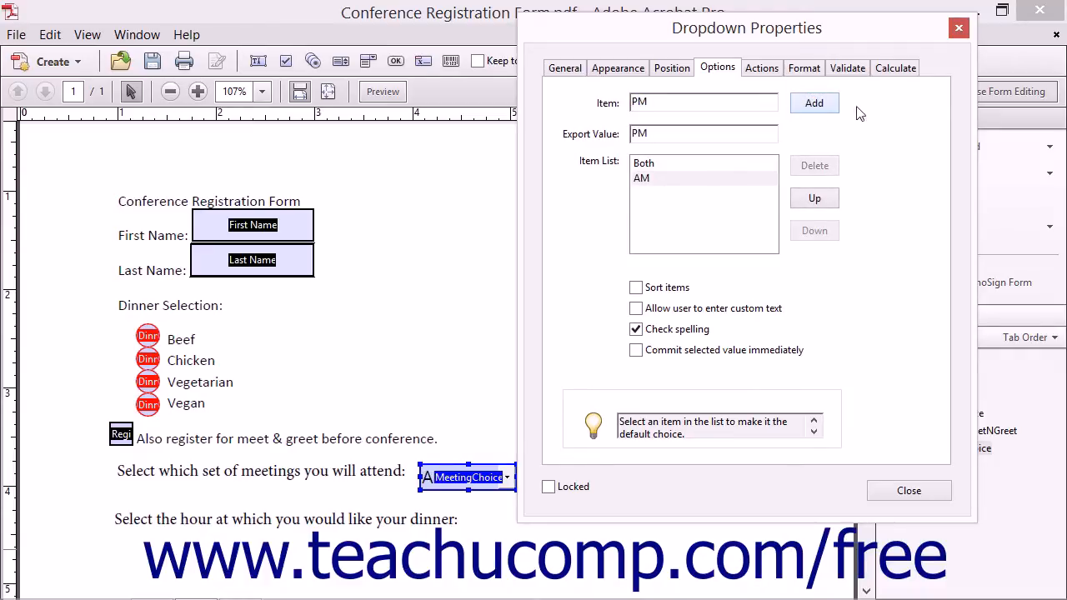
left_click(814, 104)
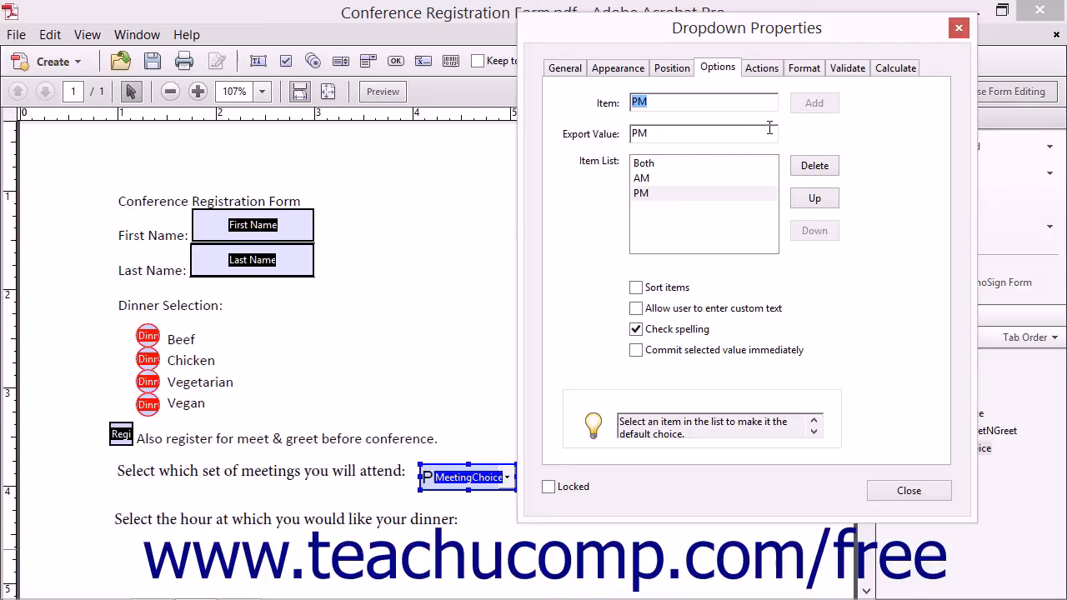
mouse_move(697, 153)
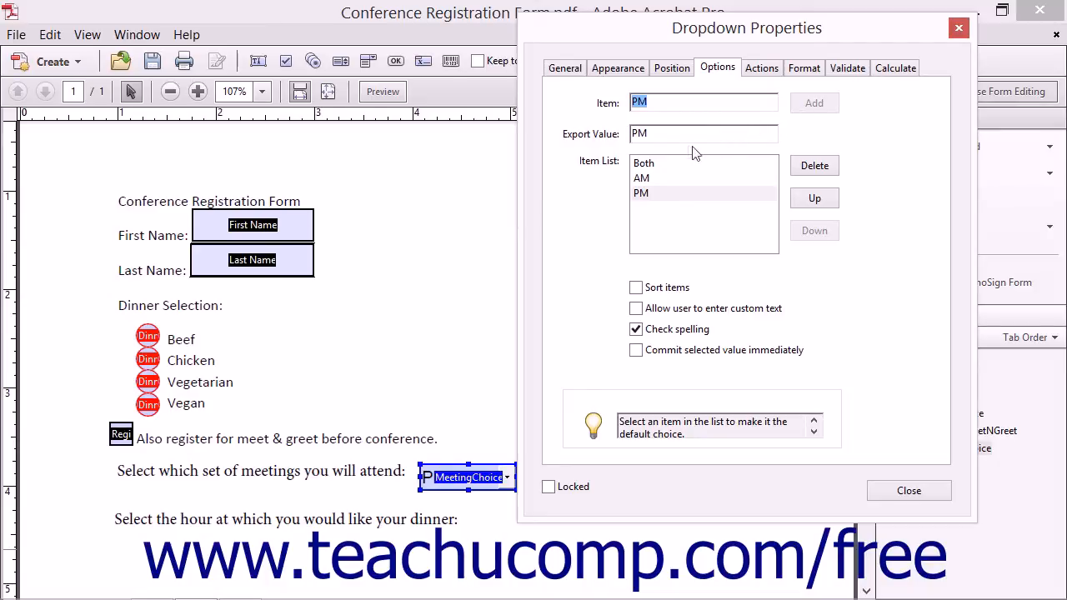
Step: Select 'Both' in the Item List so it becomes the dropdown's default choice
left_click(644, 164)
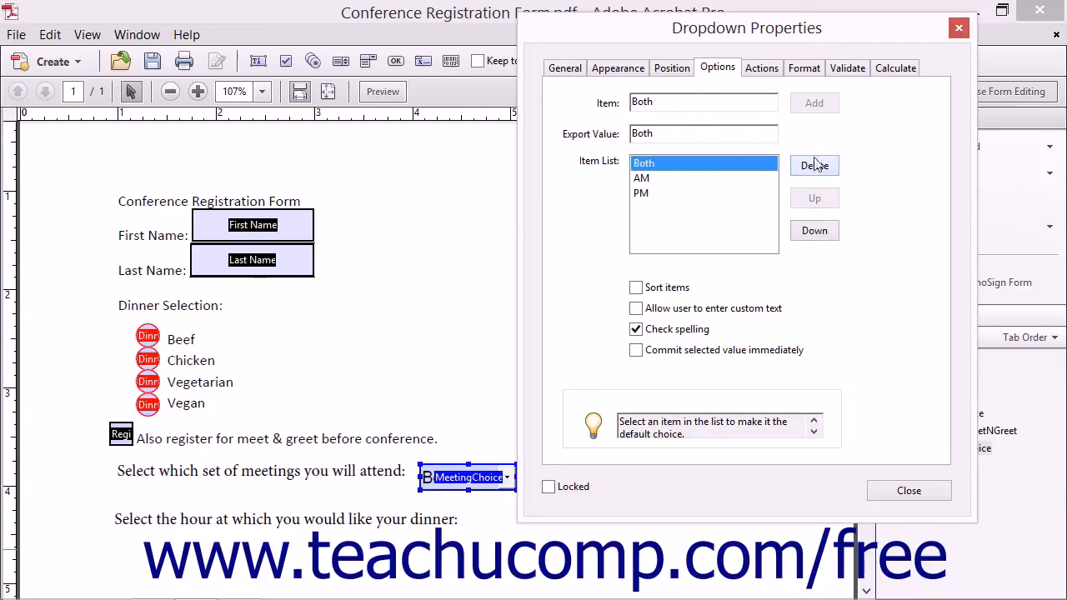
mouse_move(862, 162)
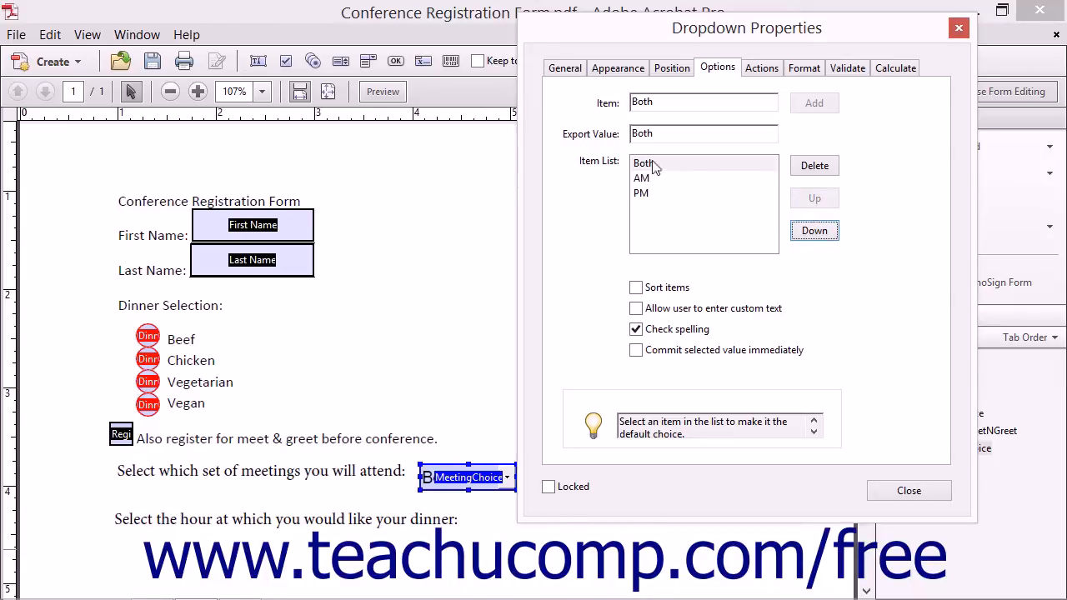
left_click(644, 163)
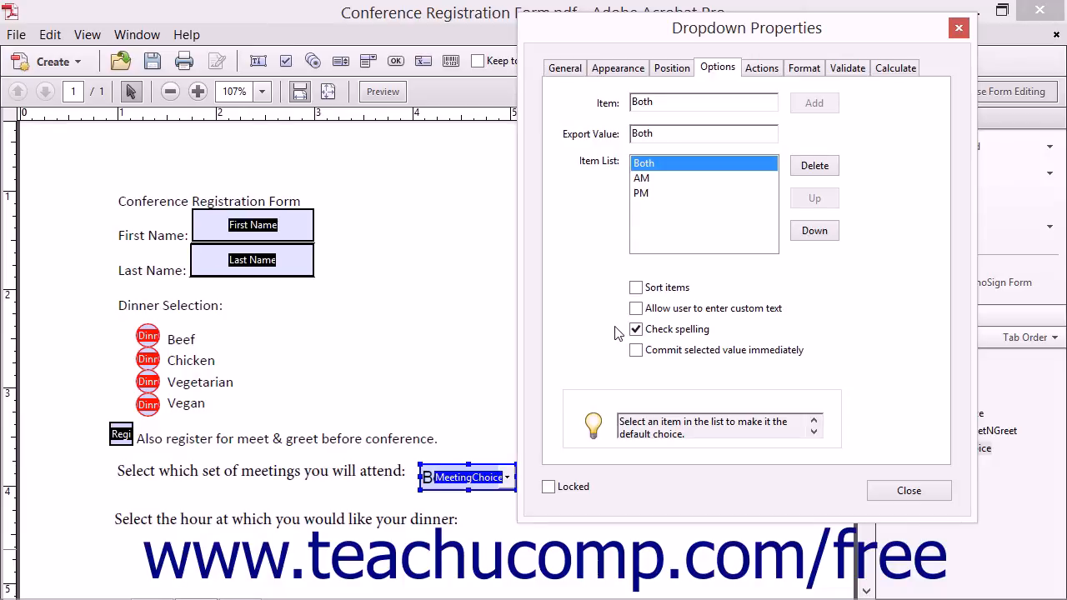
mouse_move(619, 357)
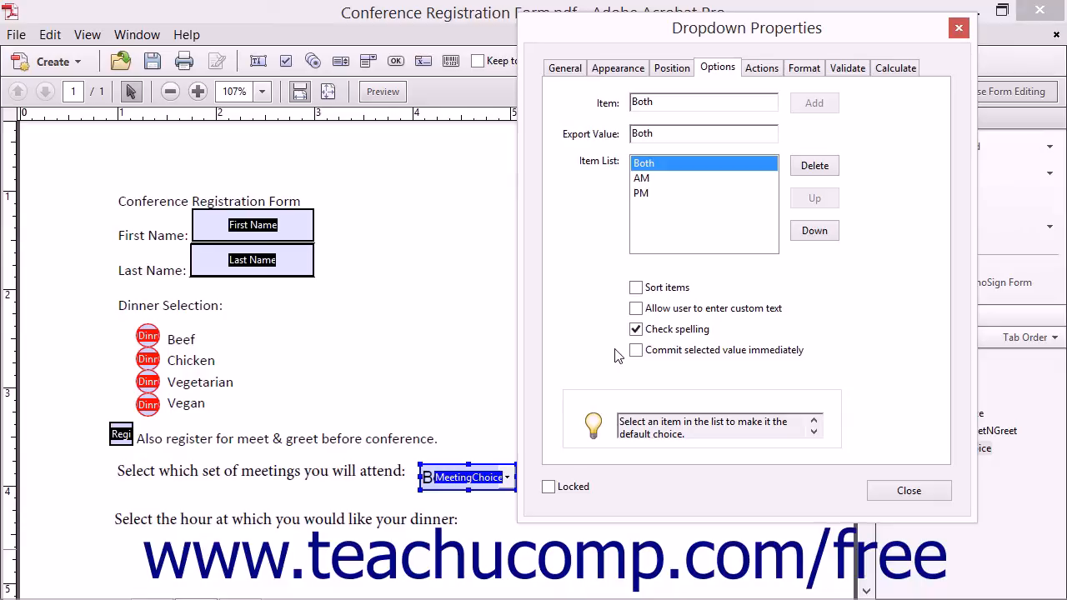
mouse_move(908, 490)
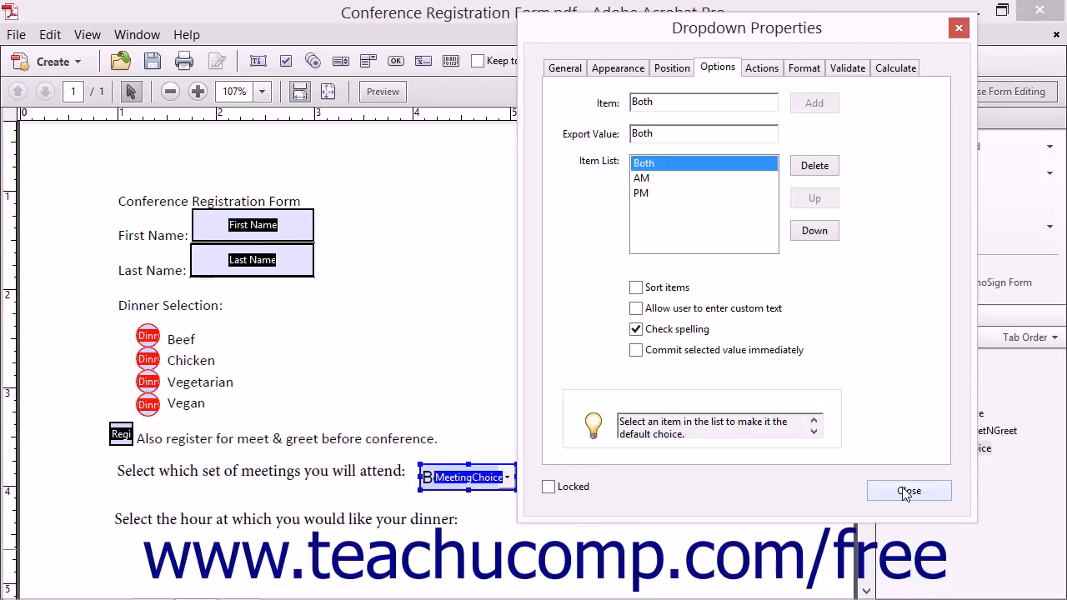
Step: Close Dropdown Properties and add a List Box named 'HourChoice' below the dinner-hour question
left_click(909, 490)
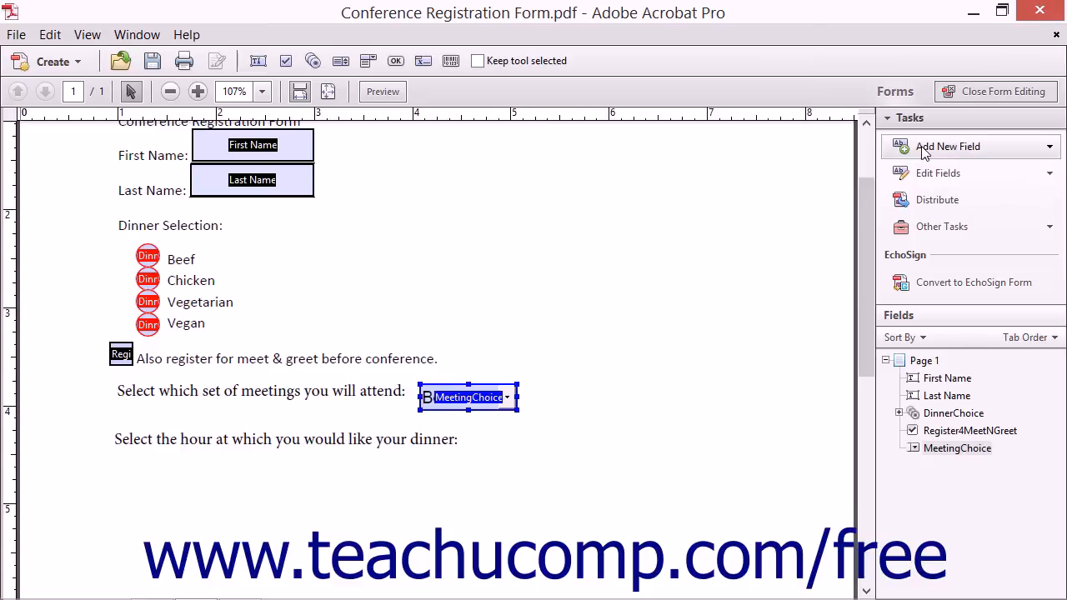
left_click(946, 147)
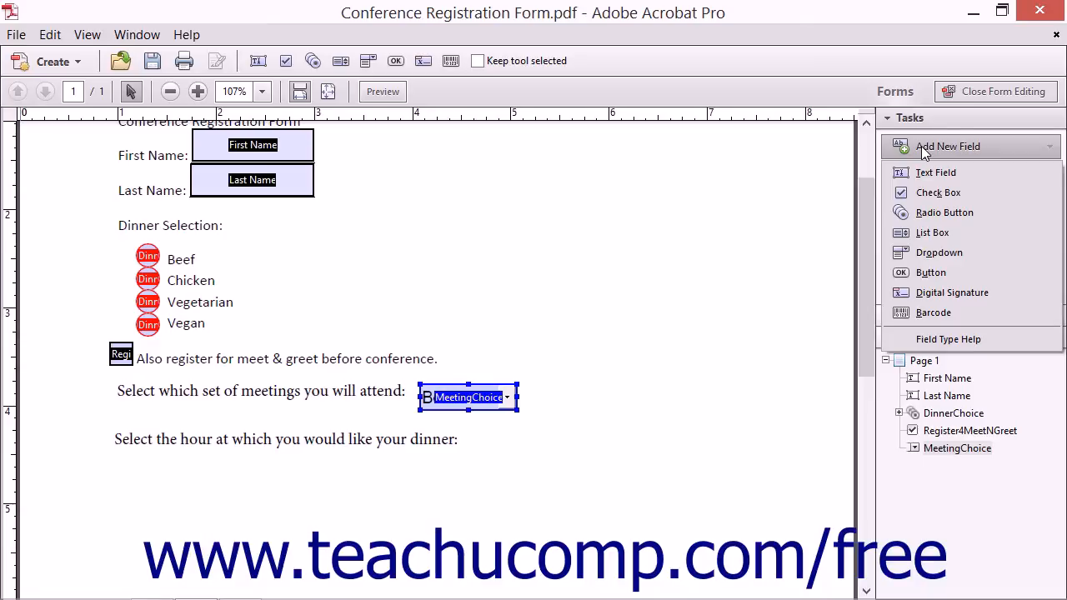
mouse_move(930, 217)
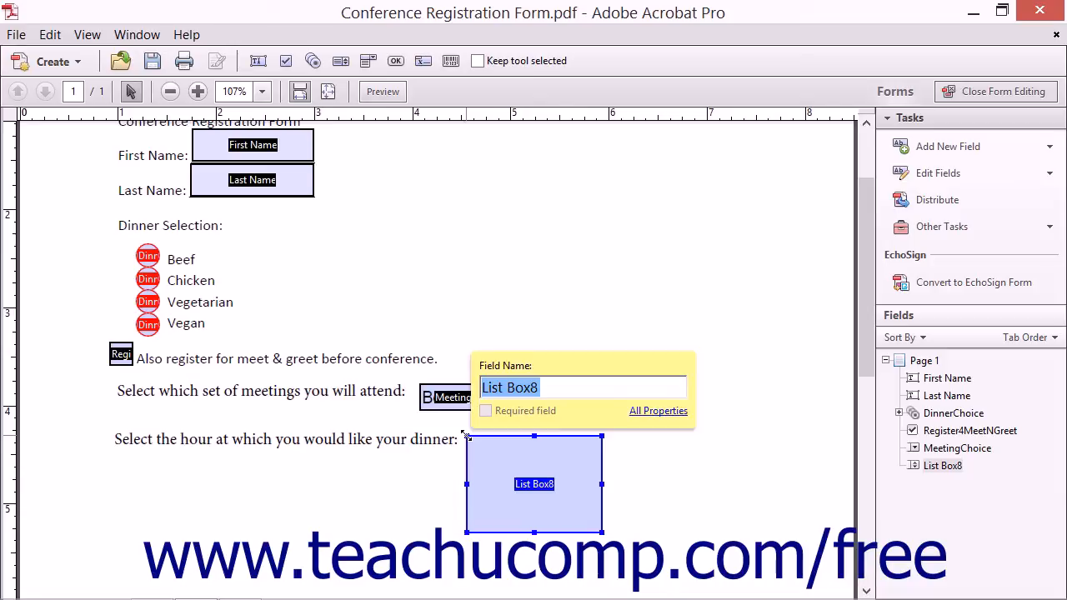
type("Hou")
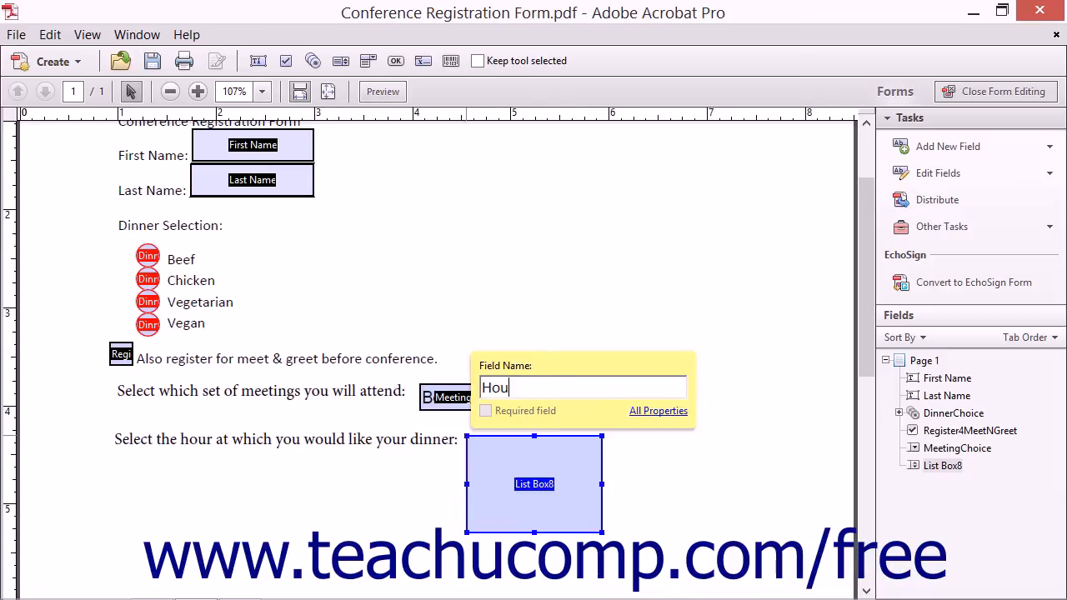
type("rChoice")
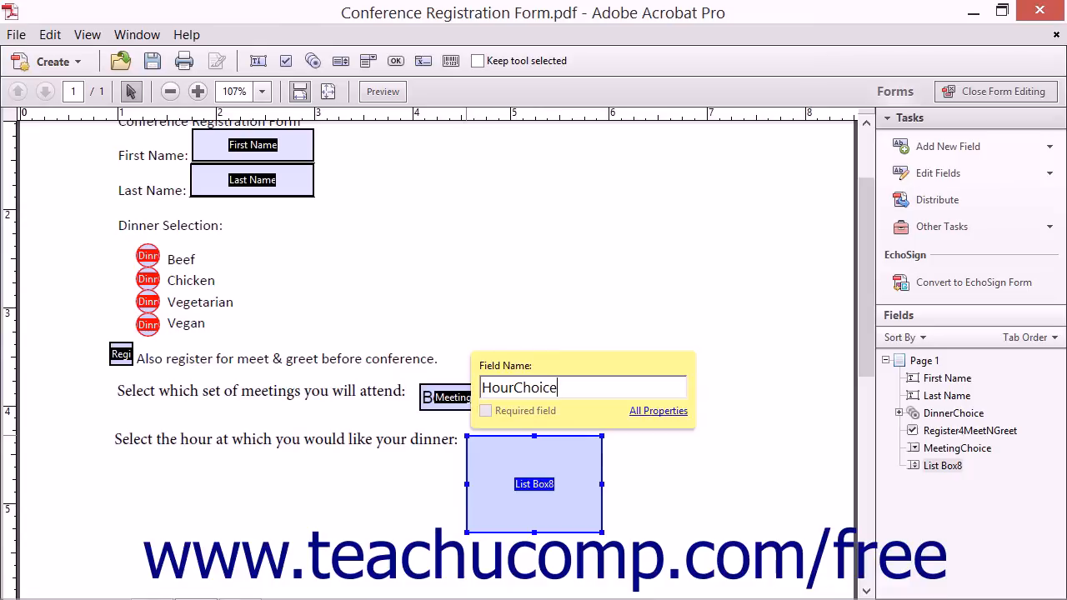
Step: In HourChoice's Options, add the items '8 PM', '7 PM' and '6 PM'
left_click(657, 410)
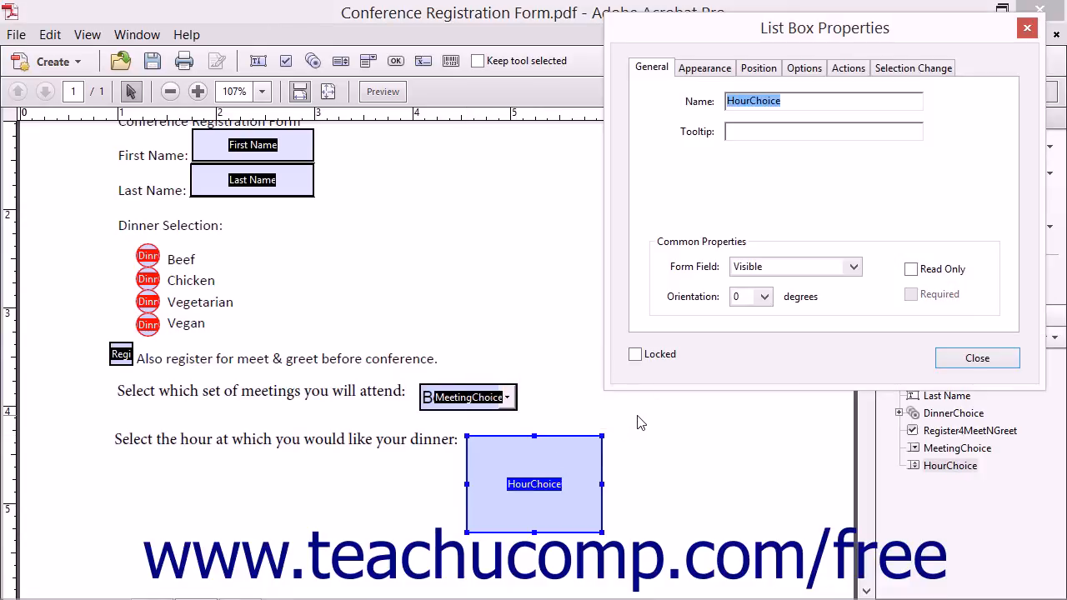
mouse_move(647, 390)
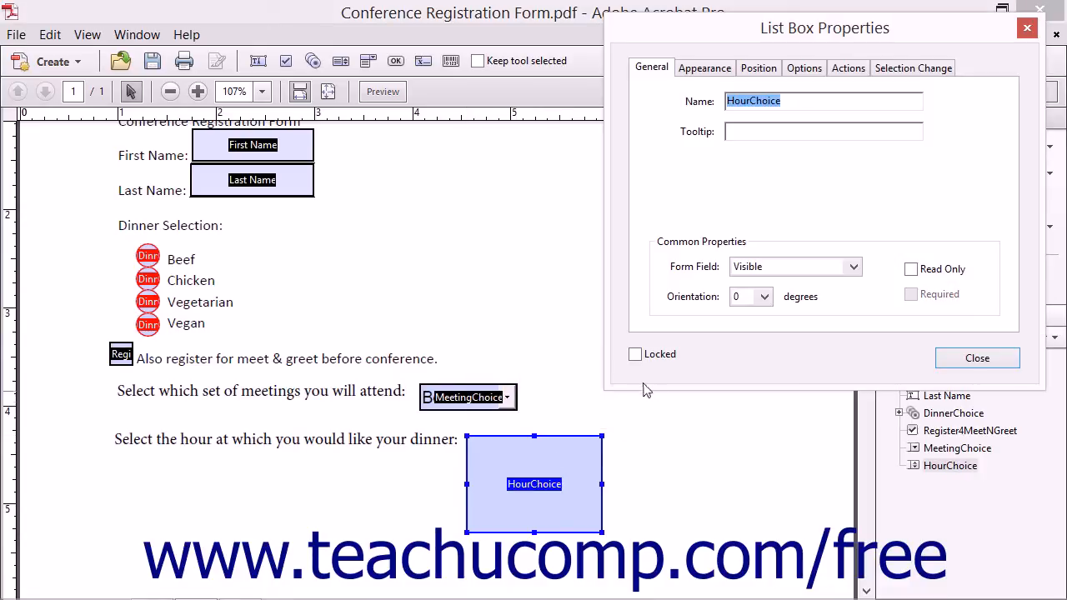
mouse_move(803, 67)
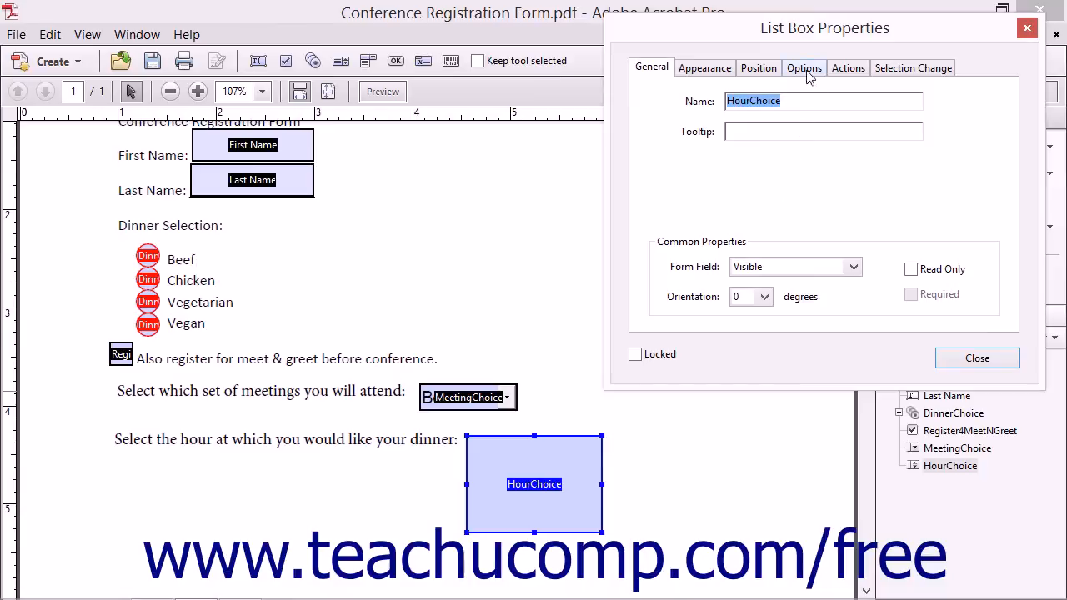
left_click(803, 67)
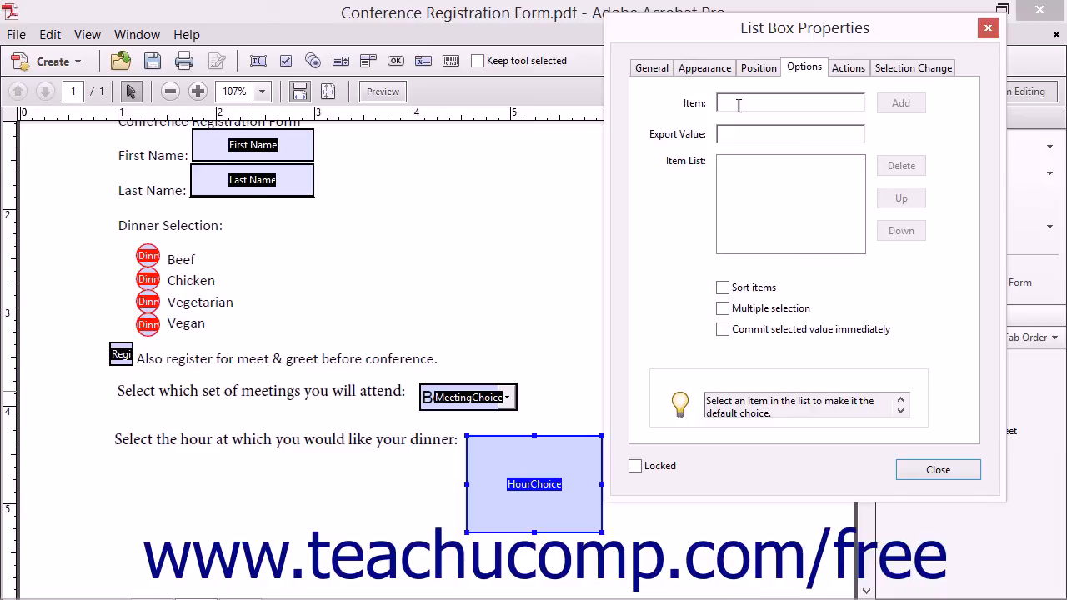
type("*")
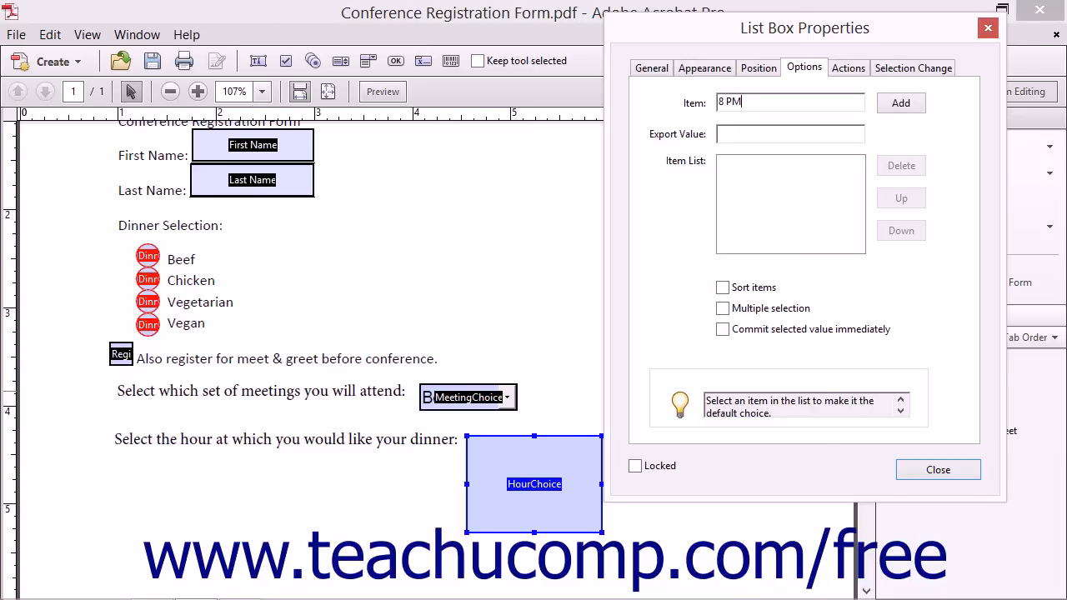
left_click(900, 103)
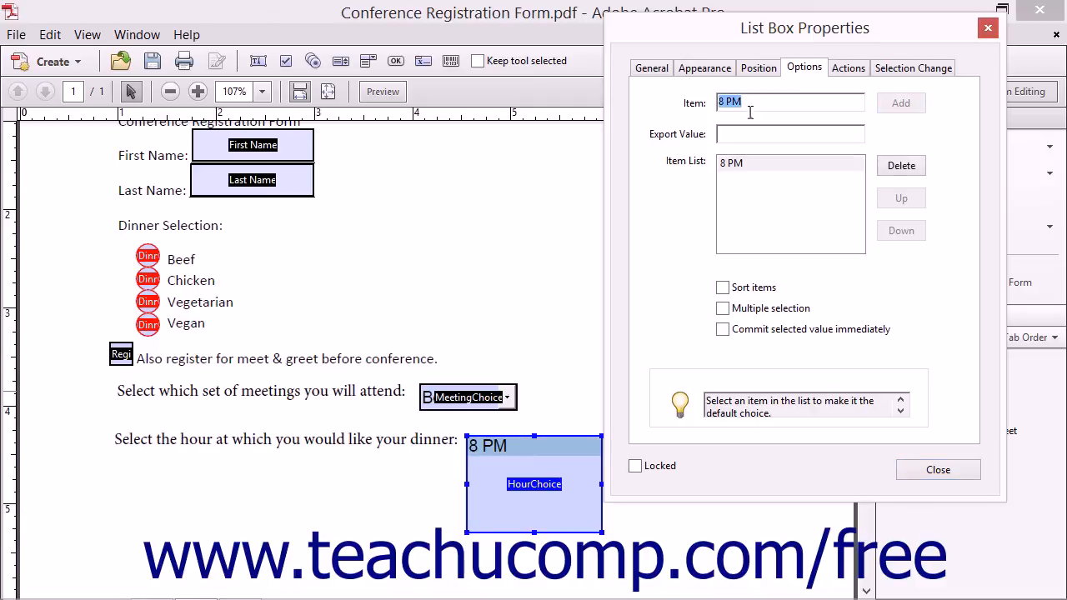
type("&")
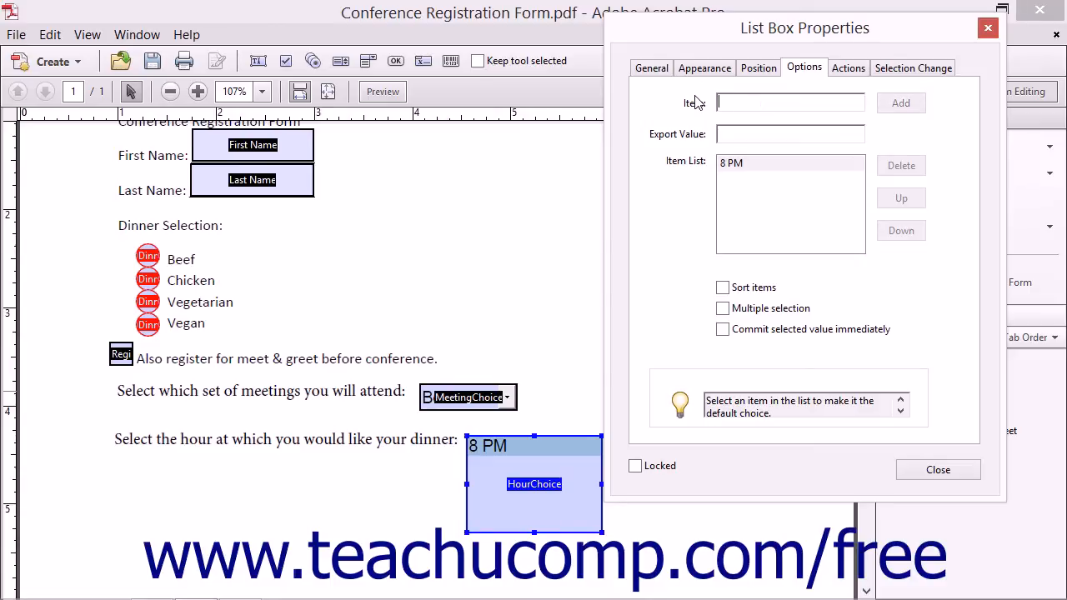
type("7 PM")
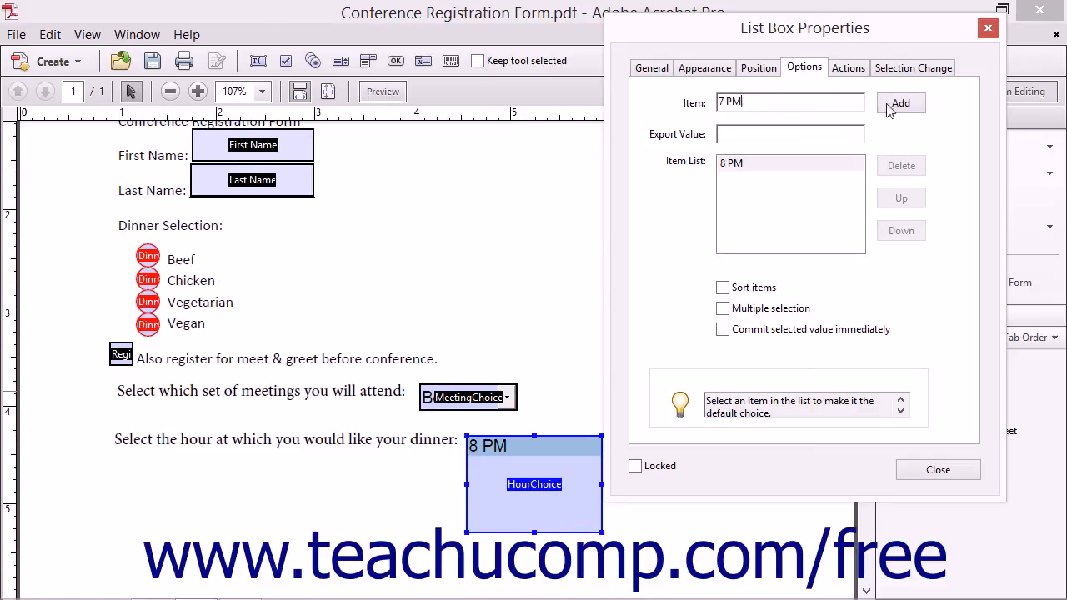
left_click(900, 104)
type("6")
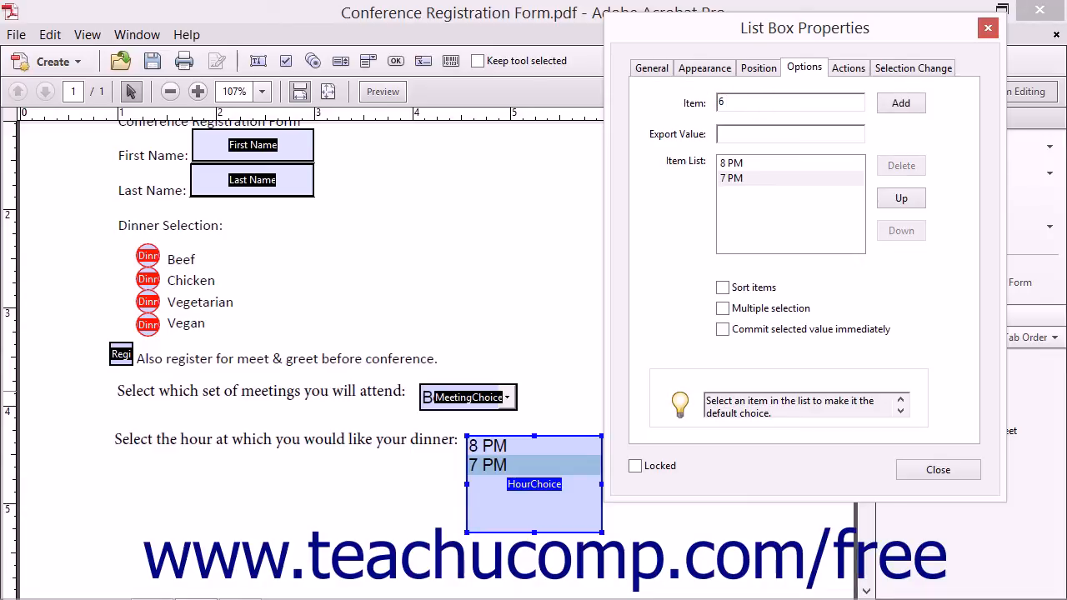
left_click(900, 103)
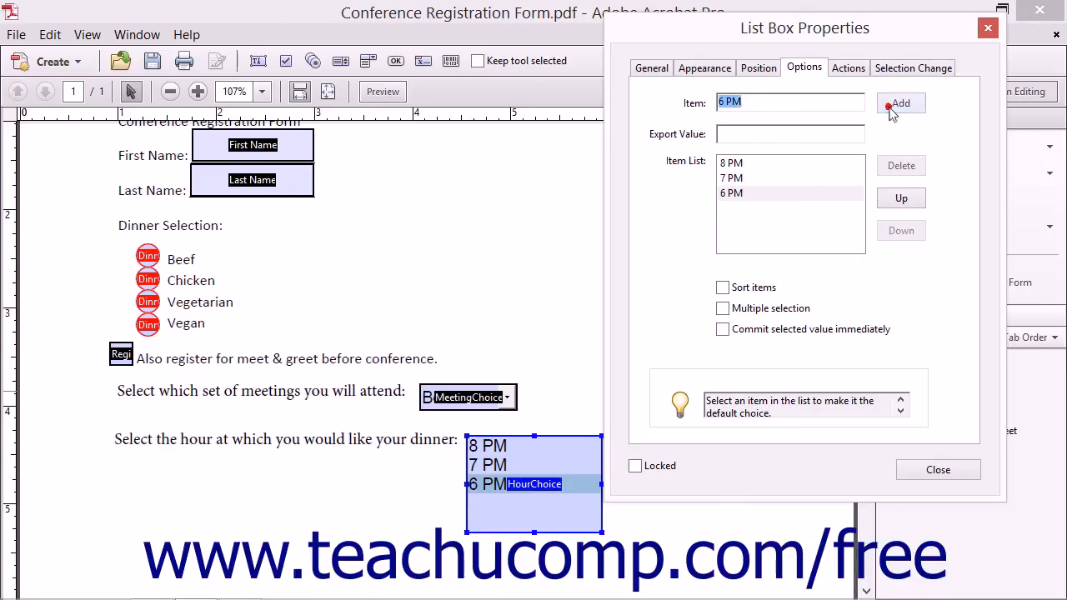
mouse_move(870, 274)
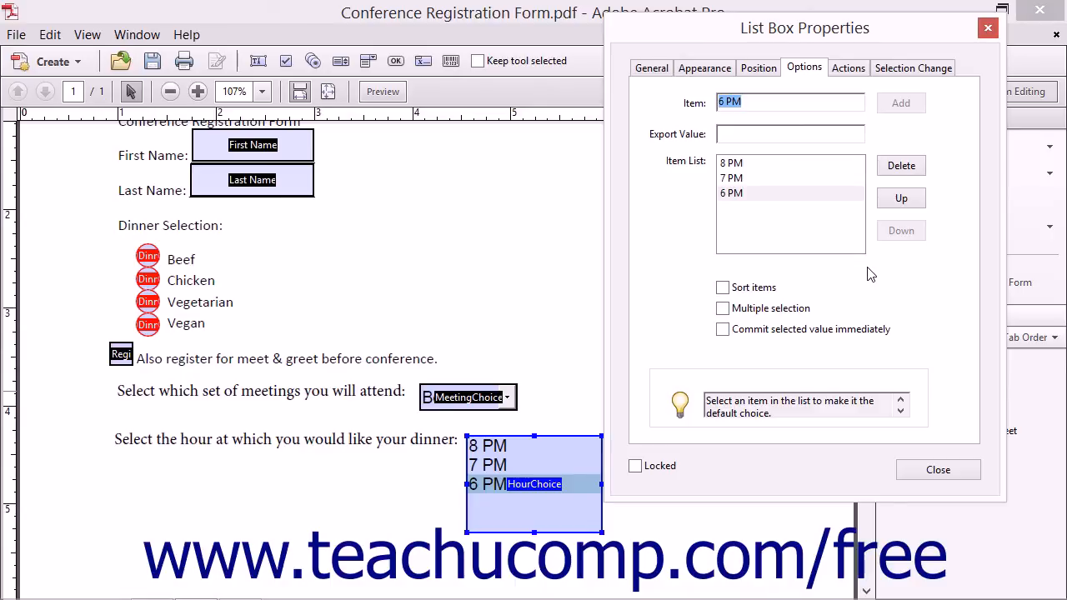
Step: Make '6 PM' the default hour, toggling Multiple selection on and back off
left_click(730, 193)
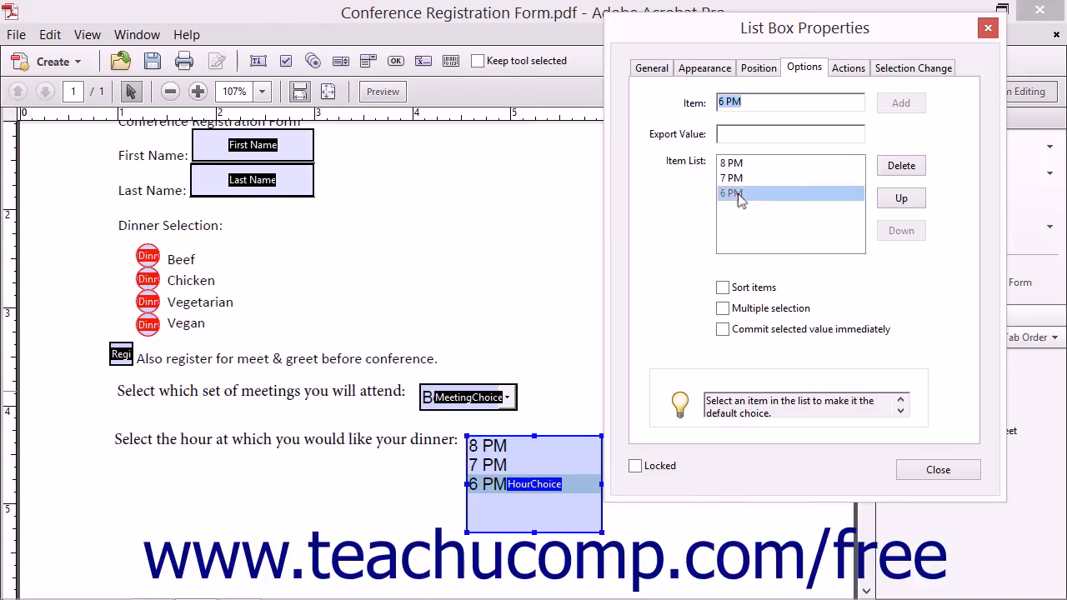
left_click(742, 193)
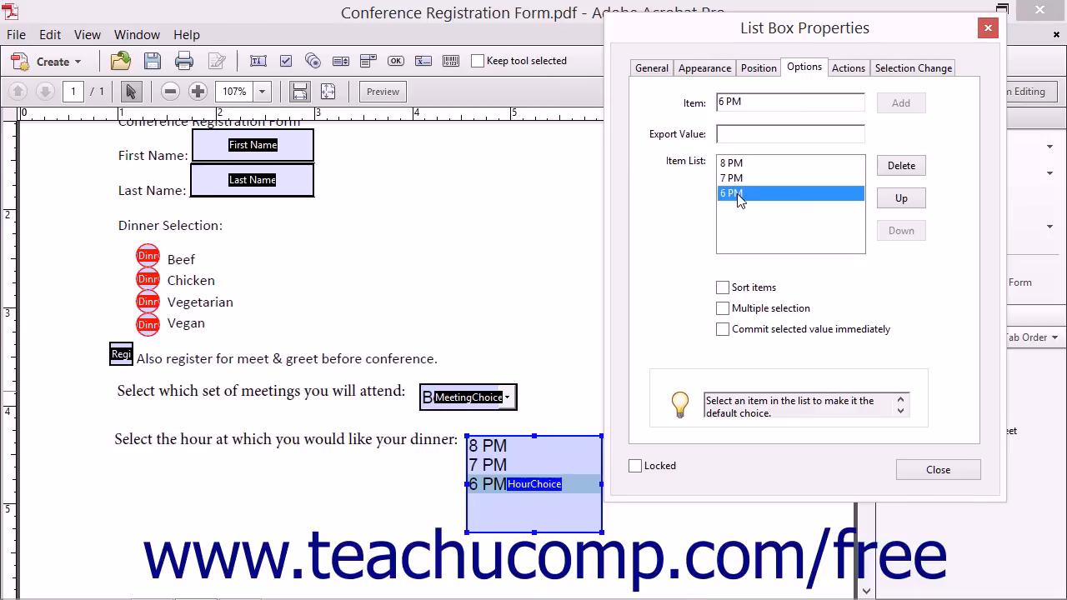
mouse_move(700, 304)
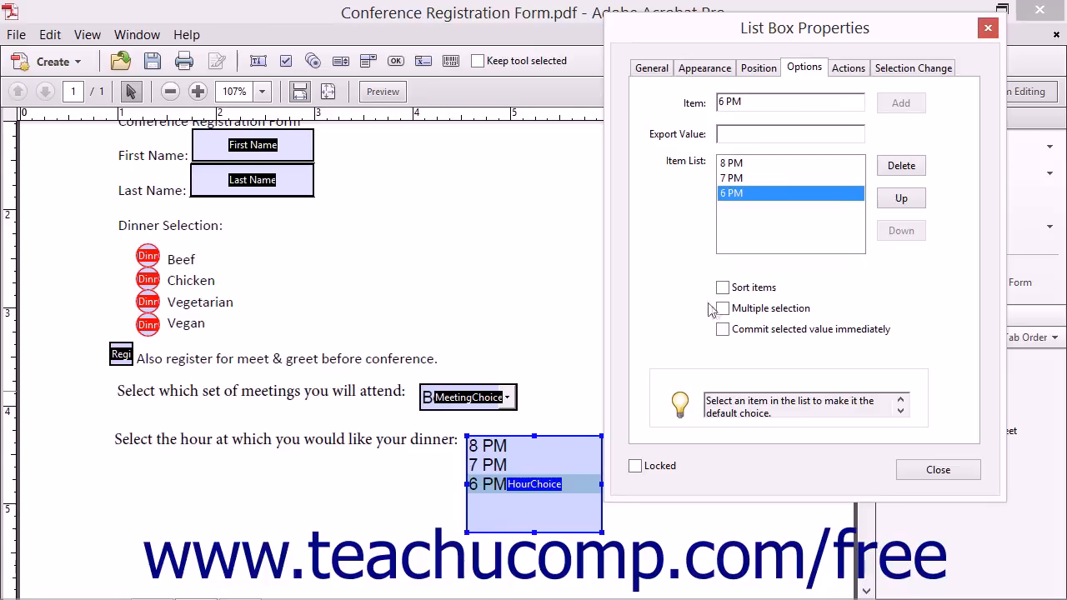
left_click(722, 308)
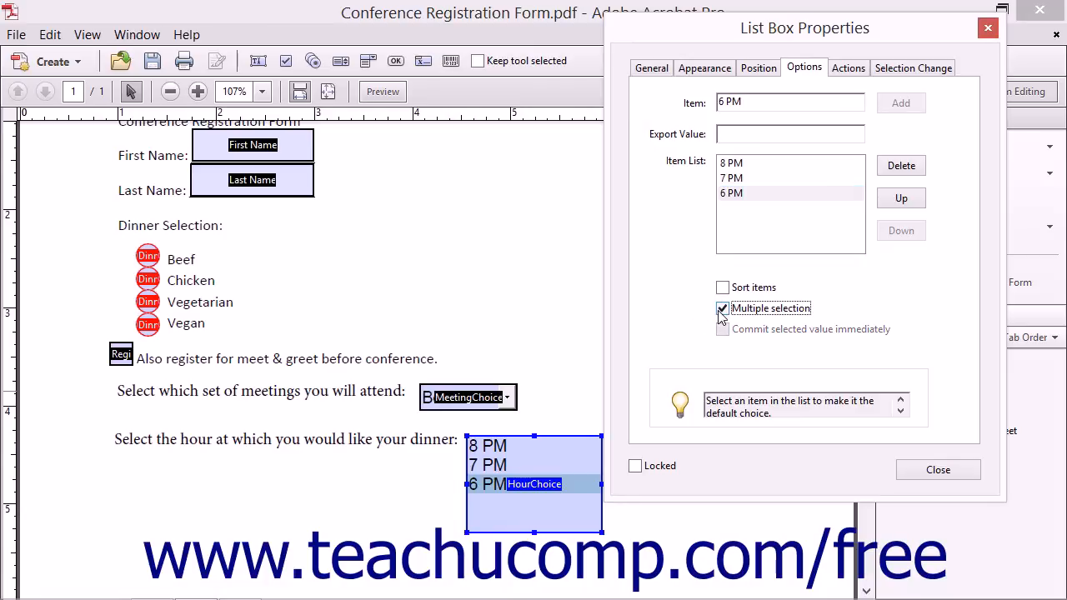
left_click(721, 306)
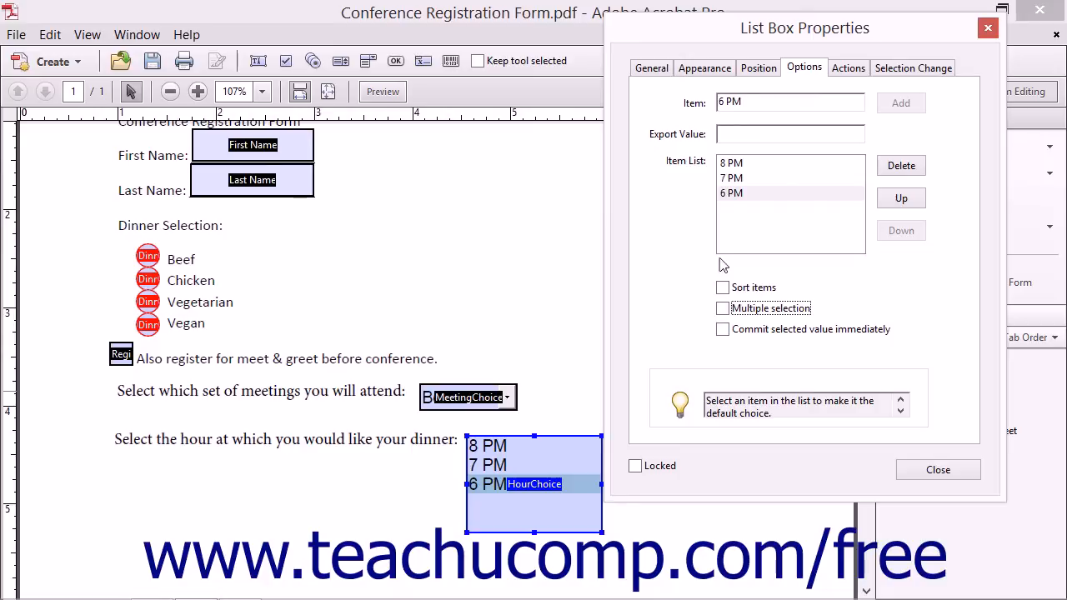
mouse_move(937, 470)
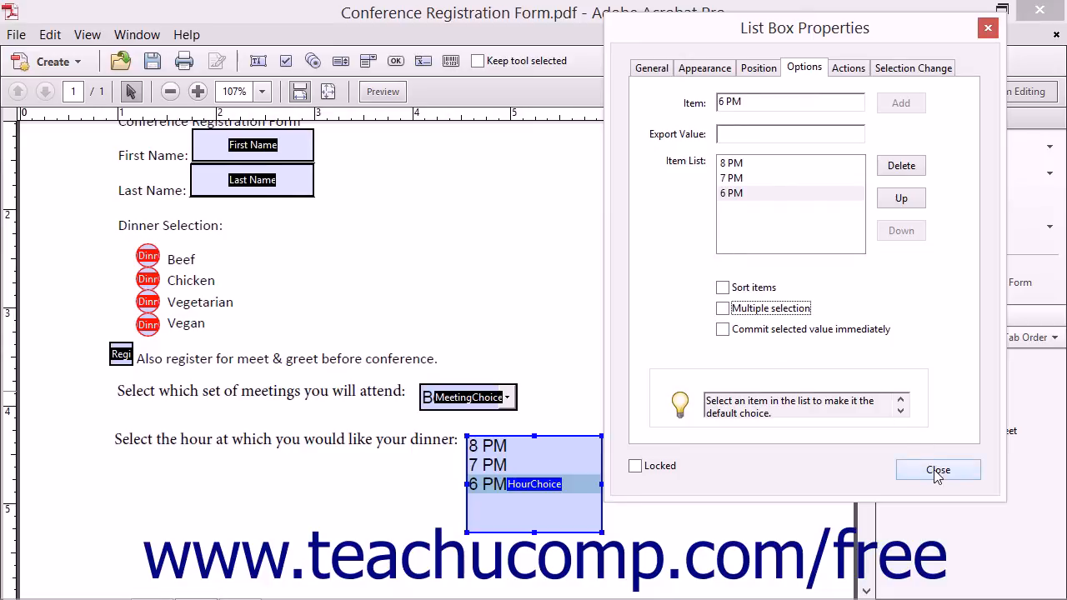
Step: Close List Box Properties and preview the registration form as a respondent sees it
left_click(937, 470)
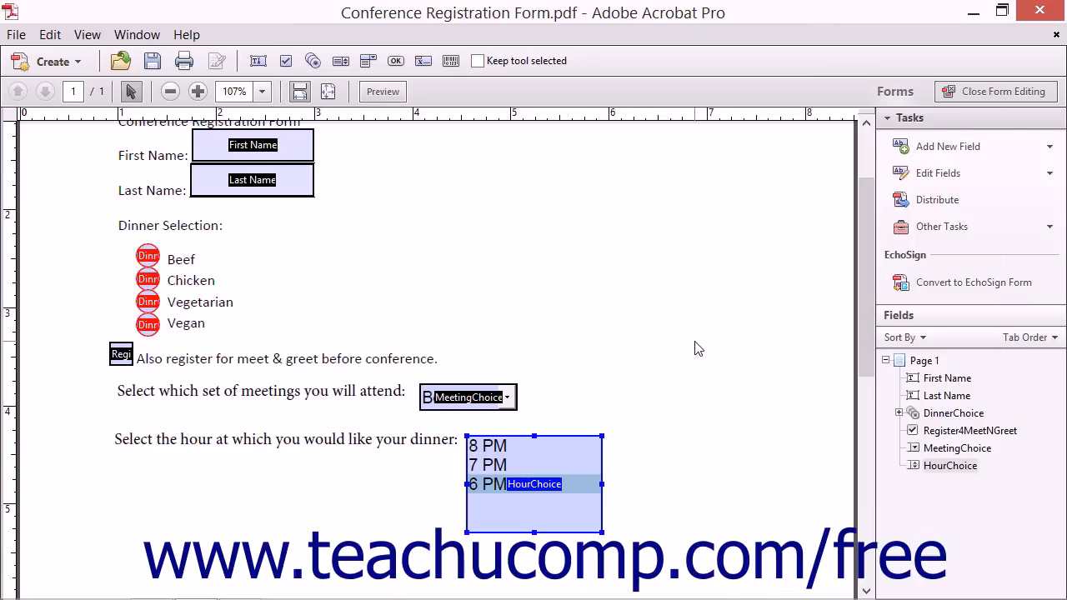
left_click(382, 90)
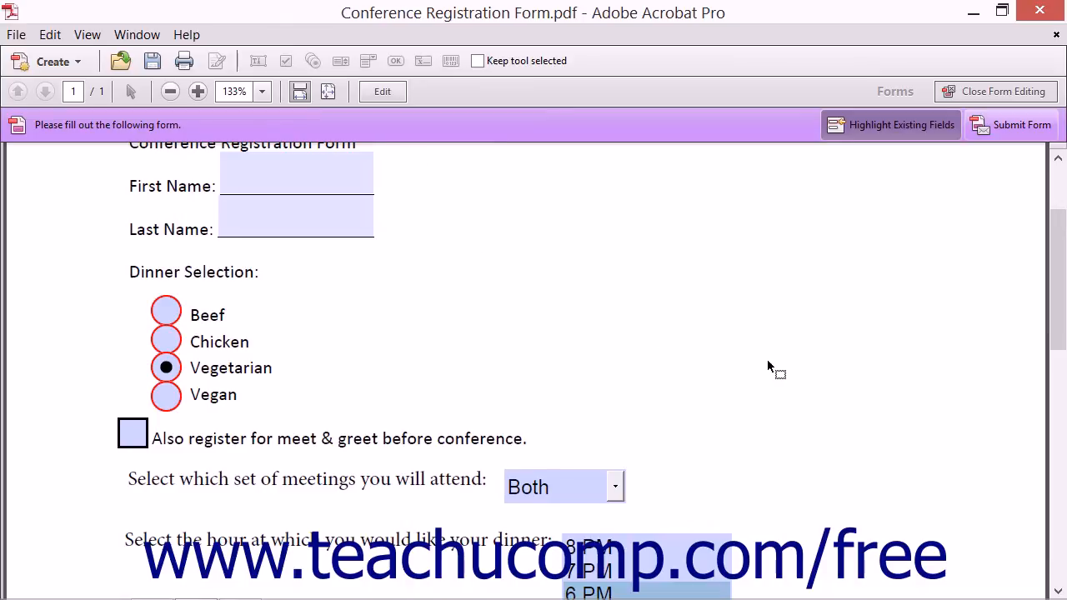